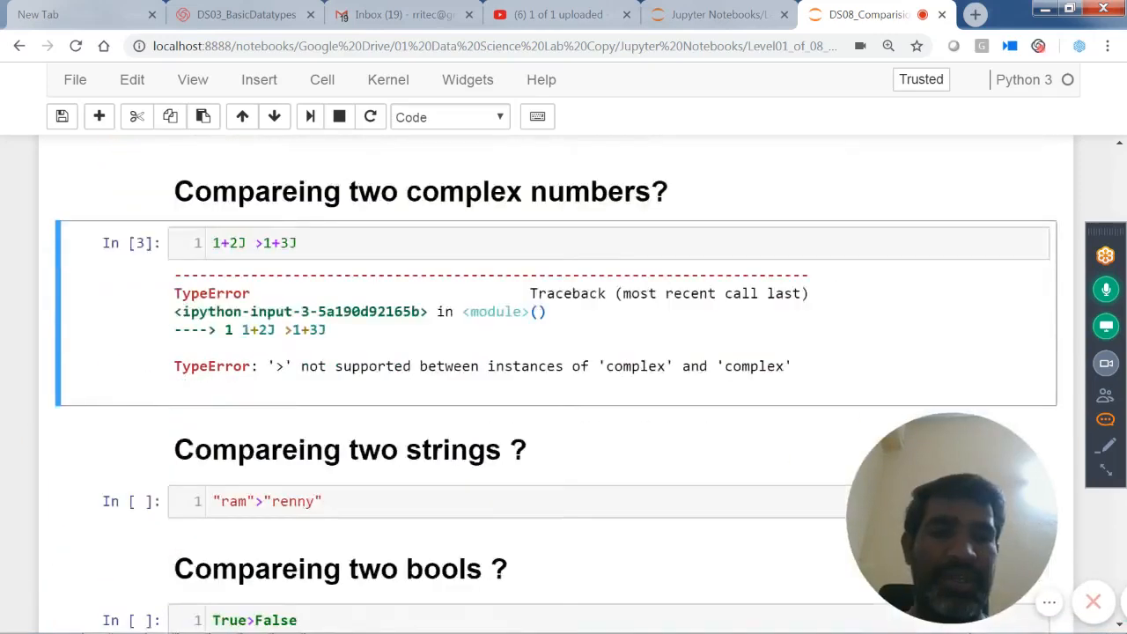
Step: Edit the integer comparison to 2 < 3 returning True and rerun 2.4>3.5 giving False
{"action": "scroll", "scroll_direction": "down", "scroll_amount": 3}
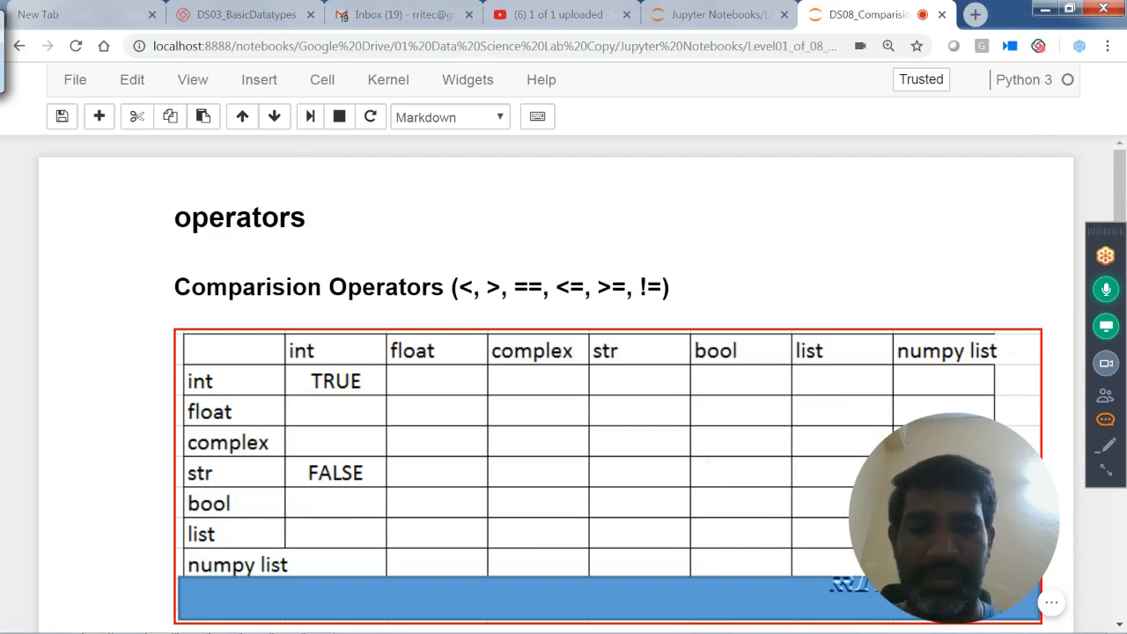
{"action": "key", "text": "F11"}
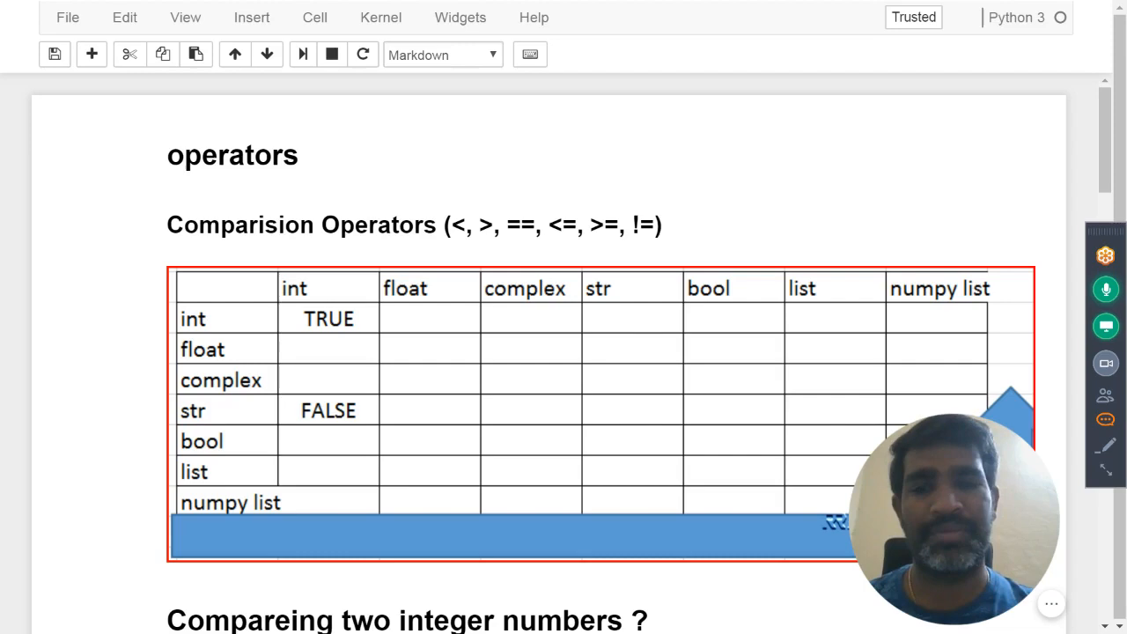
{"action": "scroll", "scroll_direction": "down", "scroll_amount": 3}
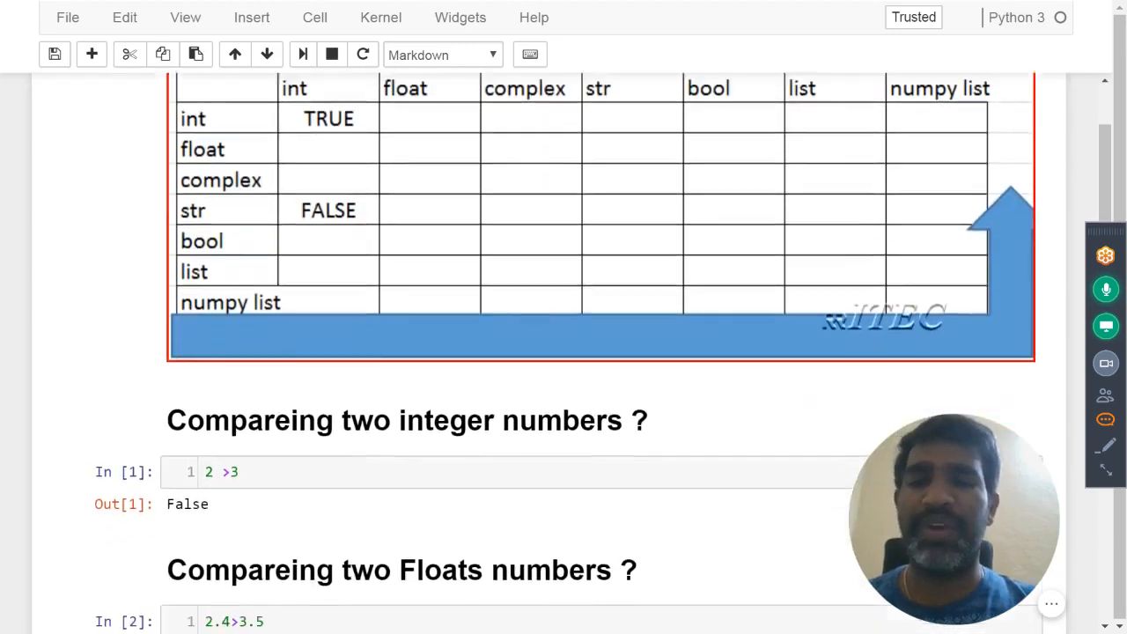
{"action": "scroll", "scroll_direction": "down", "scroll_amount": 3}
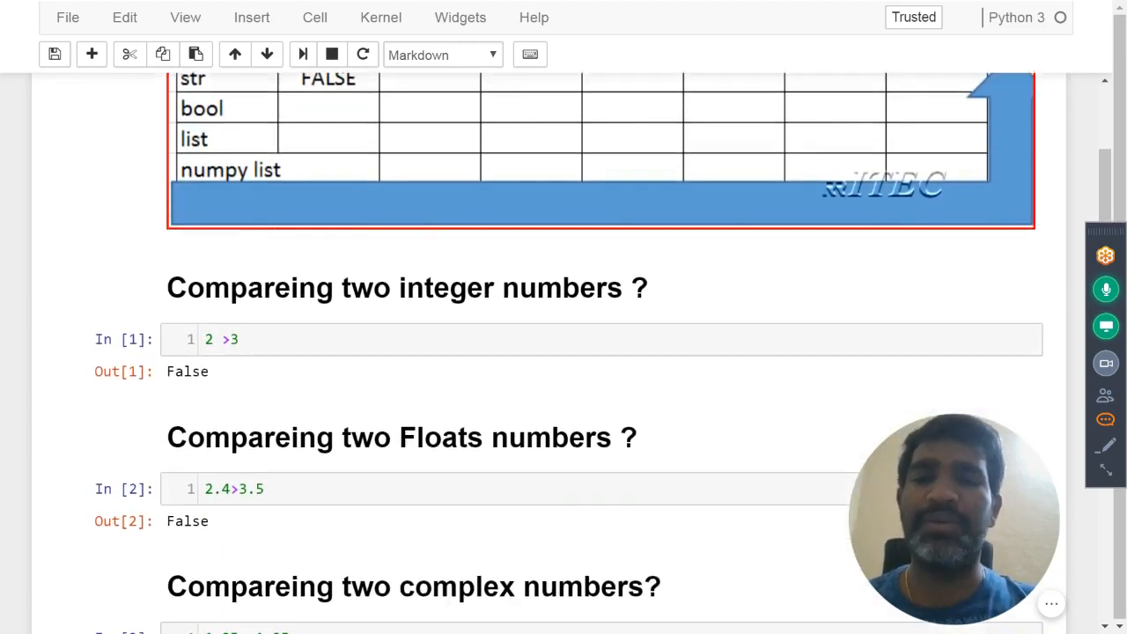
{"action": "scroll", "scroll_direction": "down", "scroll_amount": 3}
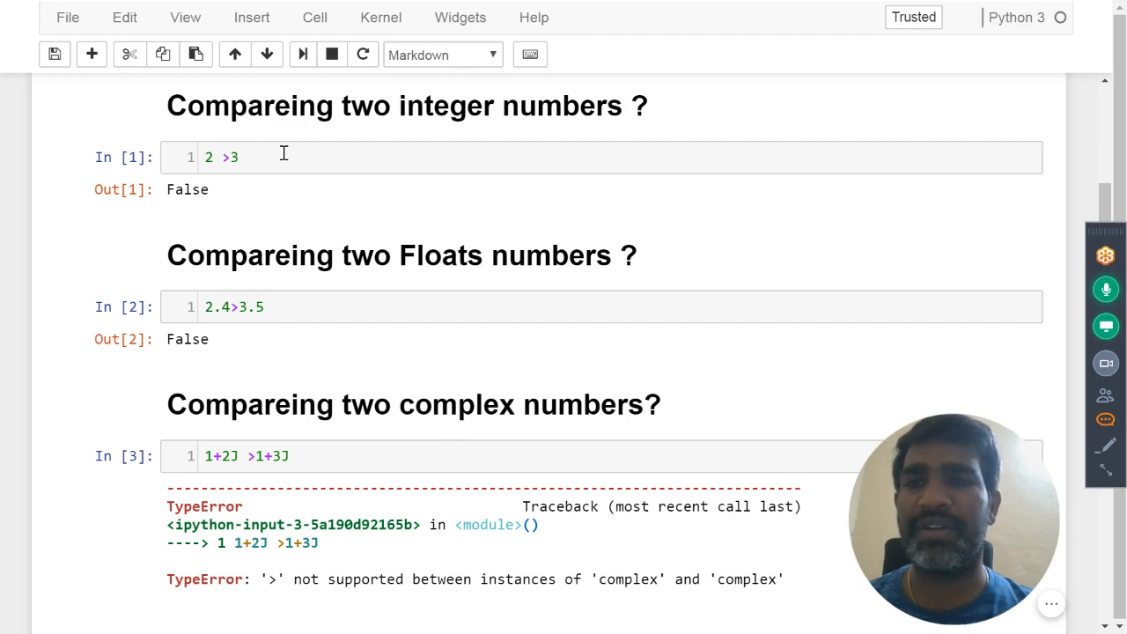
{"action": "left_click", "coordinate": [229, 157]}
{"action": "type", "text": "<"}
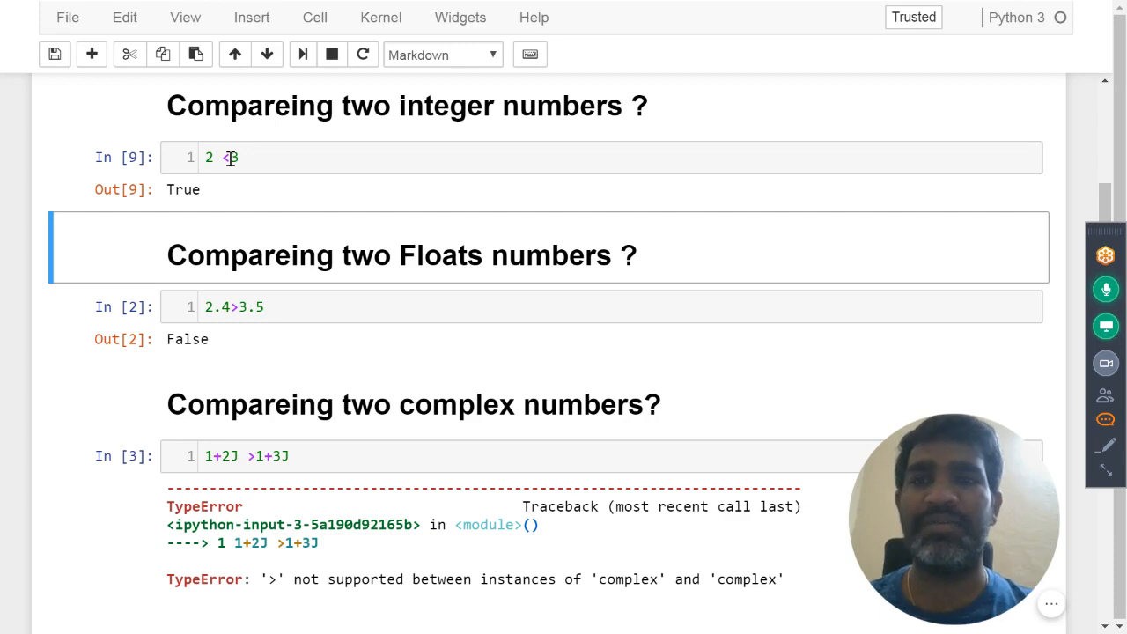
{"action": "left_click", "coordinate": [256, 157]}
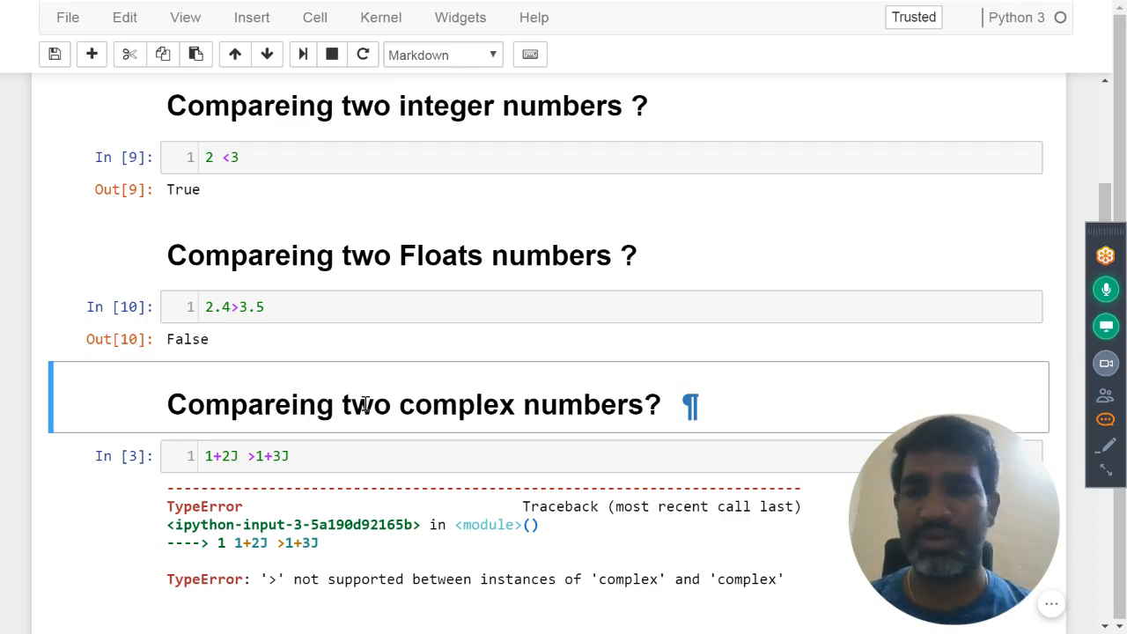
{"action": "scroll", "scroll_direction": "down", "scroll_amount": 3}
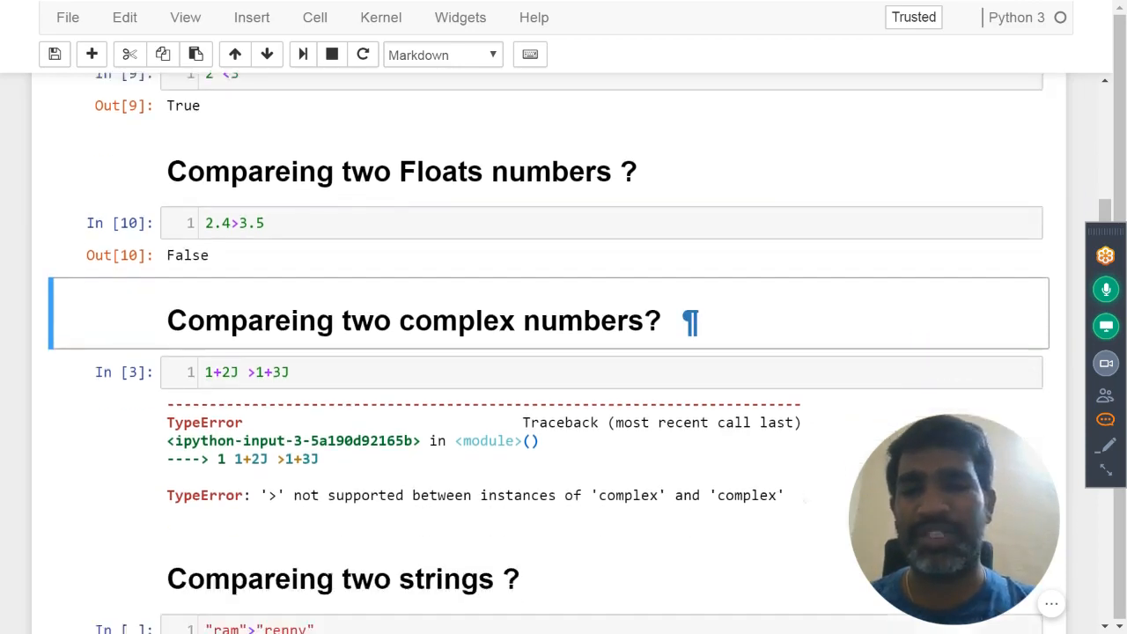
{"action": "scroll", "scroll_direction": "down", "scroll_amount": 3}
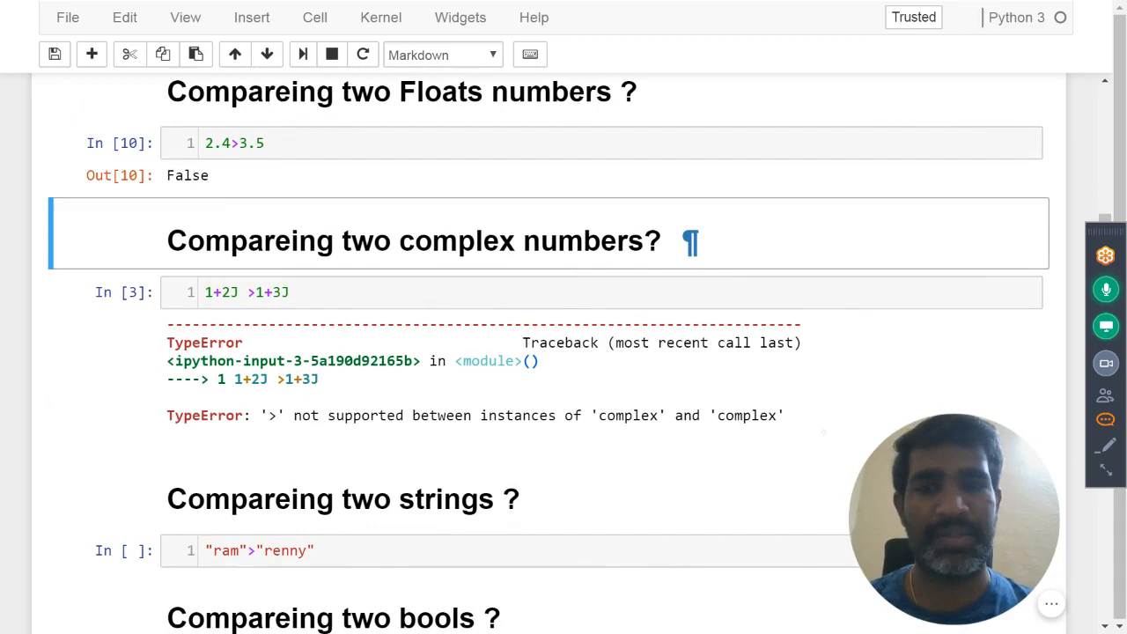
{"action": "mouse_move", "coordinate": [680, 465]}
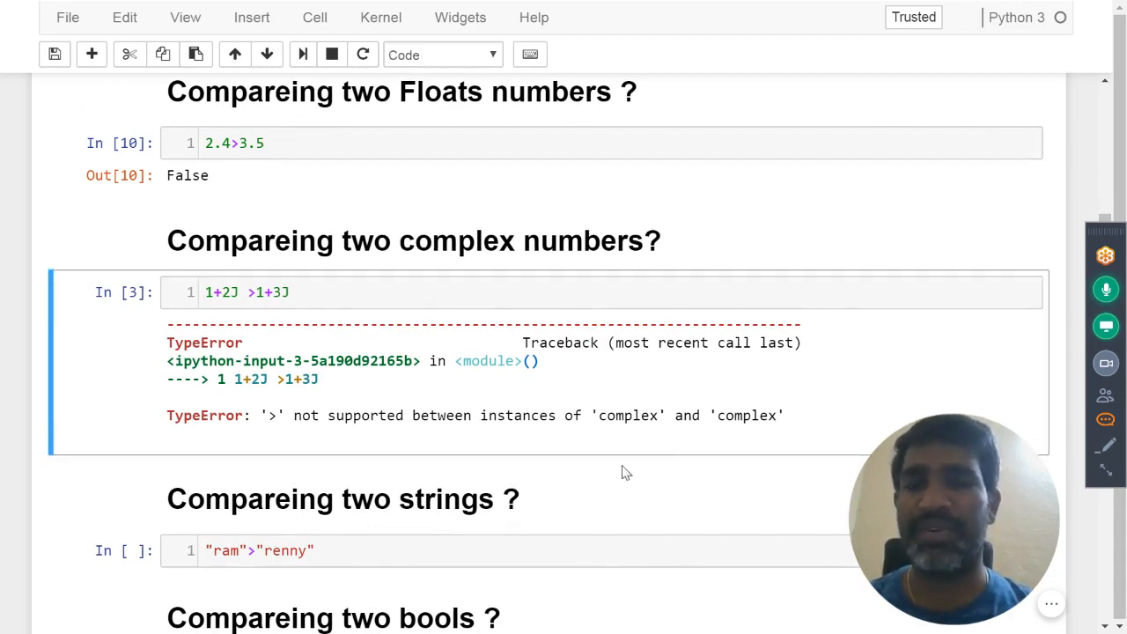
{"action": "mouse_move", "coordinate": [355, 419]}
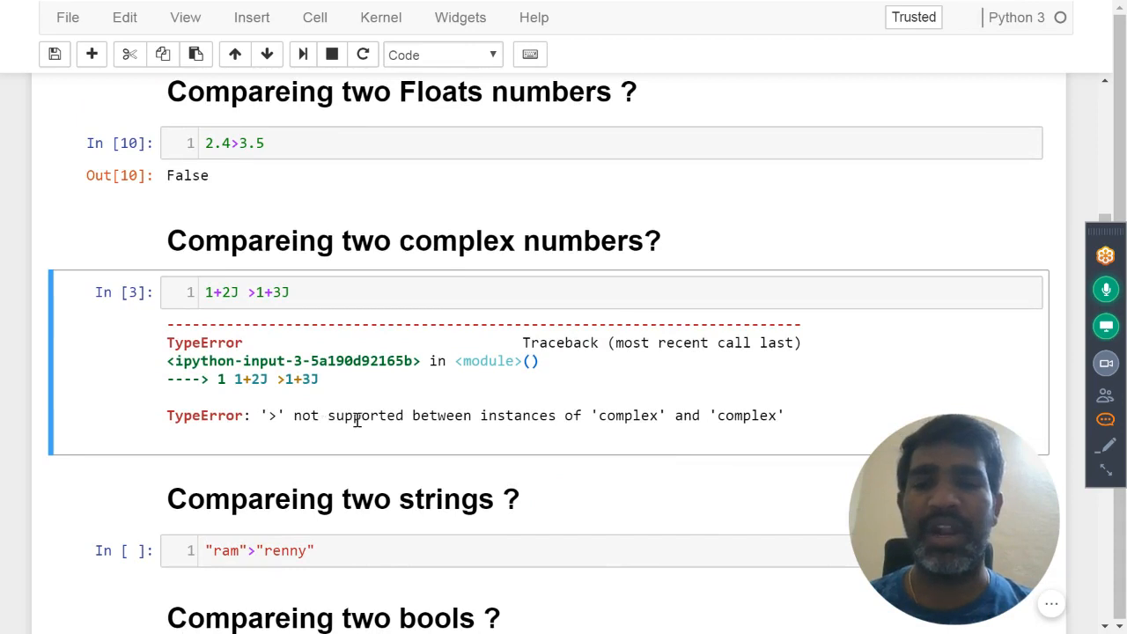
{"action": "mouse_move", "coordinate": [602, 436]}
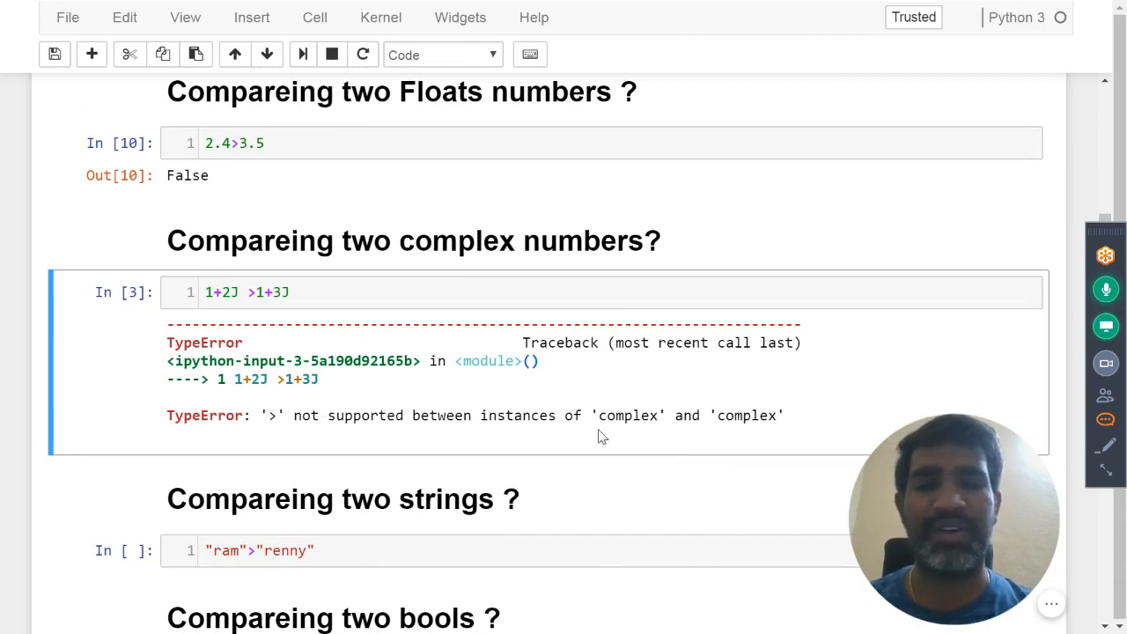
{"action": "mouse_move", "coordinate": [761, 441]}
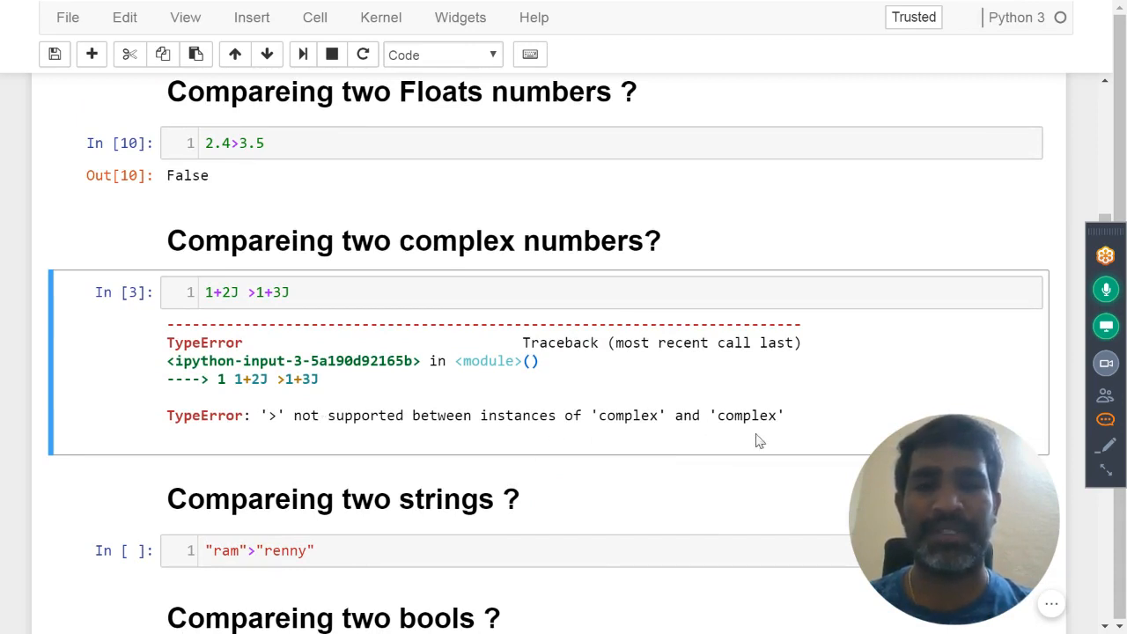
{"action": "mouse_move", "coordinate": [641, 423]}
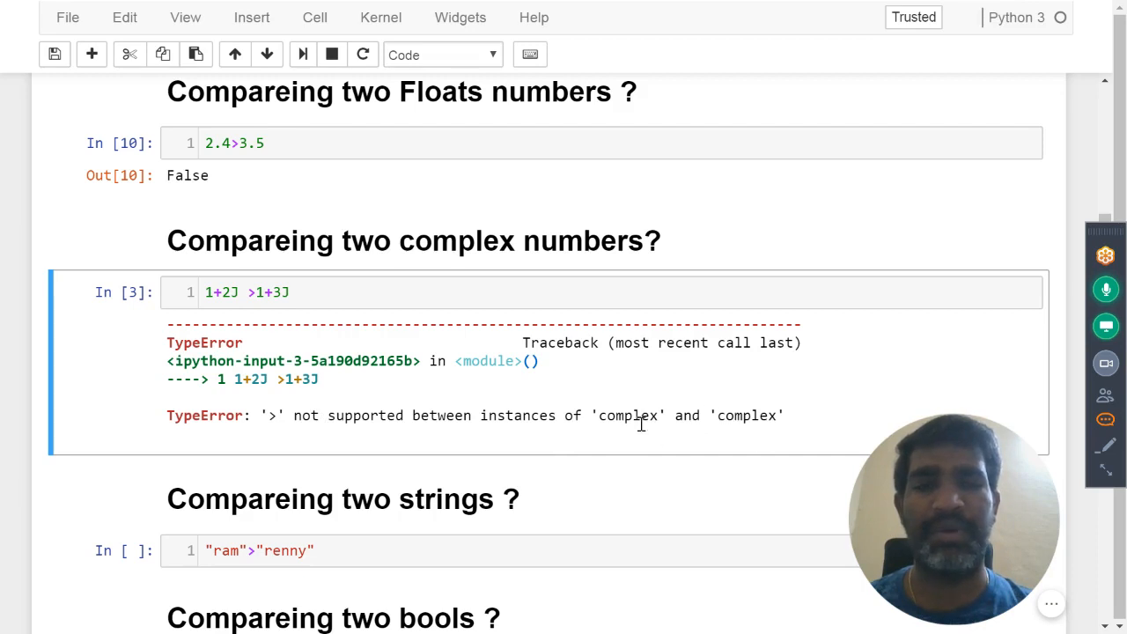
{"action": "mouse_move", "coordinate": [353, 377]}
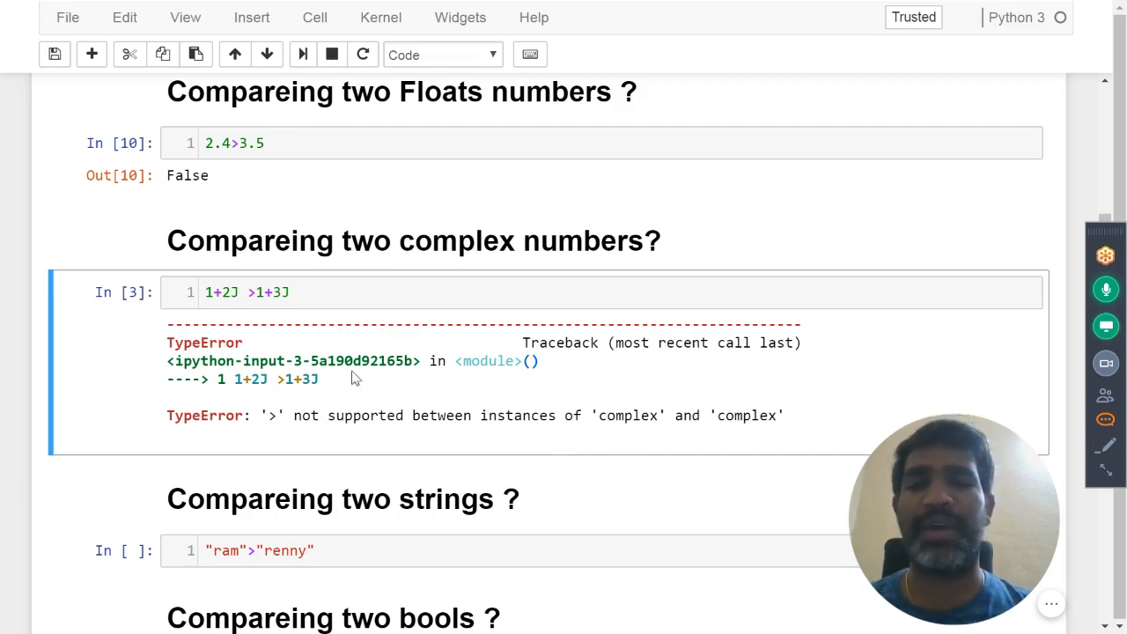
{"action": "mouse_move", "coordinate": [274, 437]}
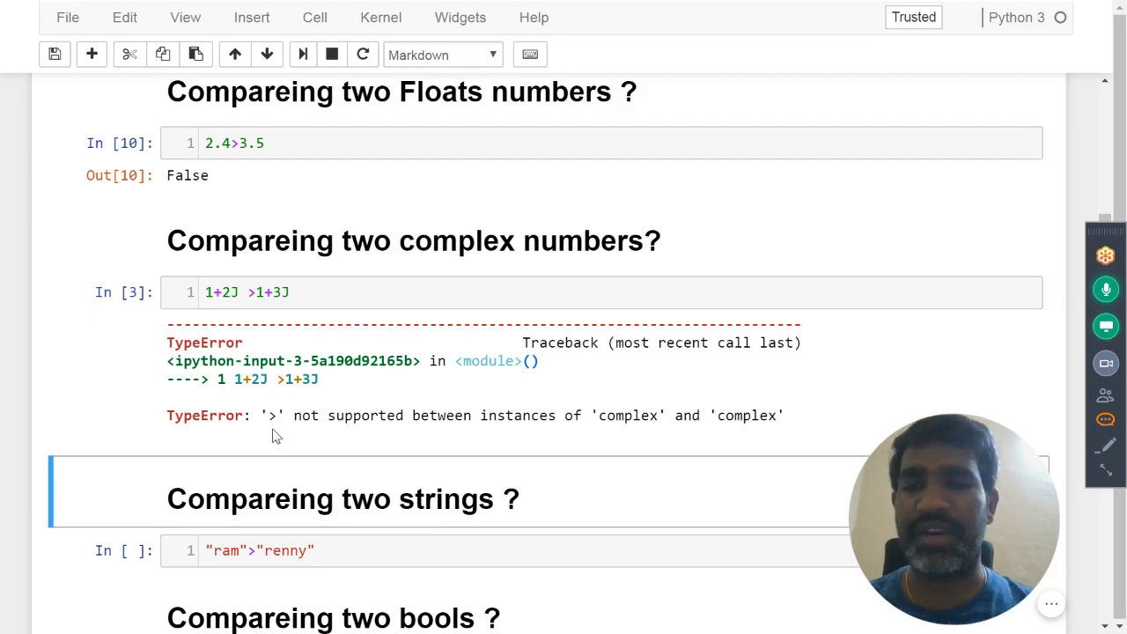
Step: Run "ram">"renny" giving False and True>False giving True
{"action": "scroll", "scroll_direction": "down", "scroll_amount": 3}
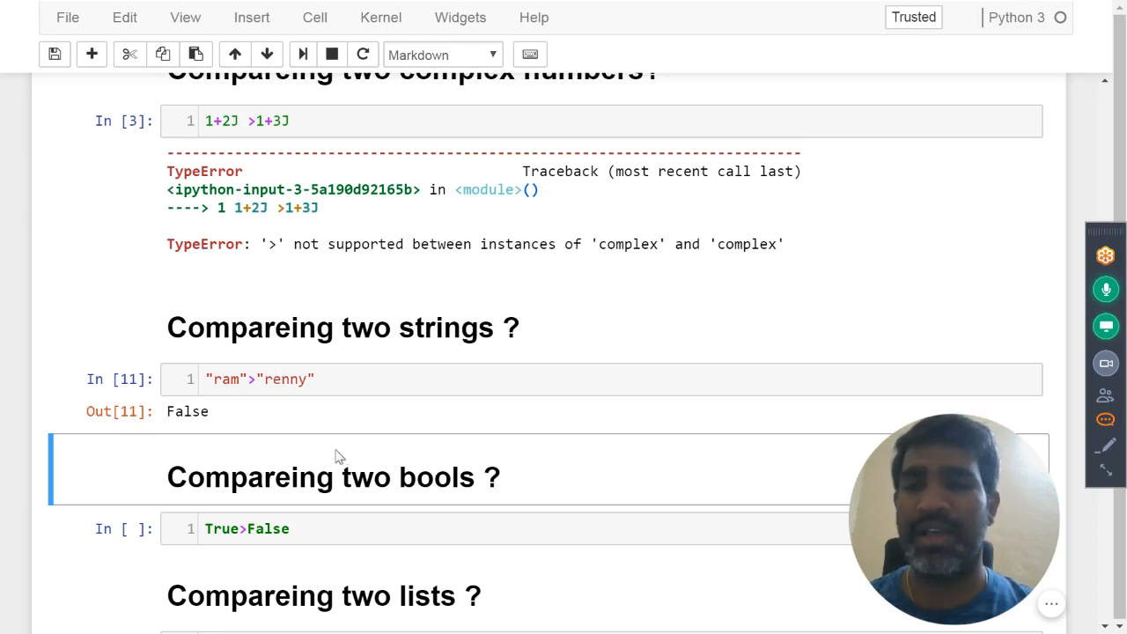
{"action": "mouse_move", "coordinate": [370, 492]}
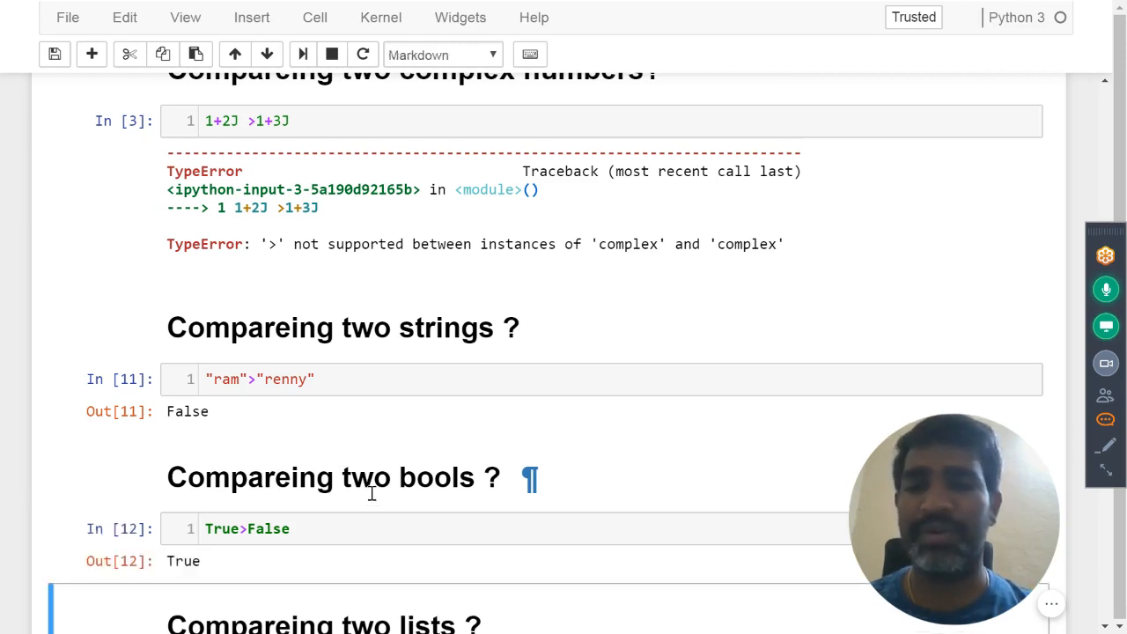
{"action": "mouse_move", "coordinate": [784, 562]}
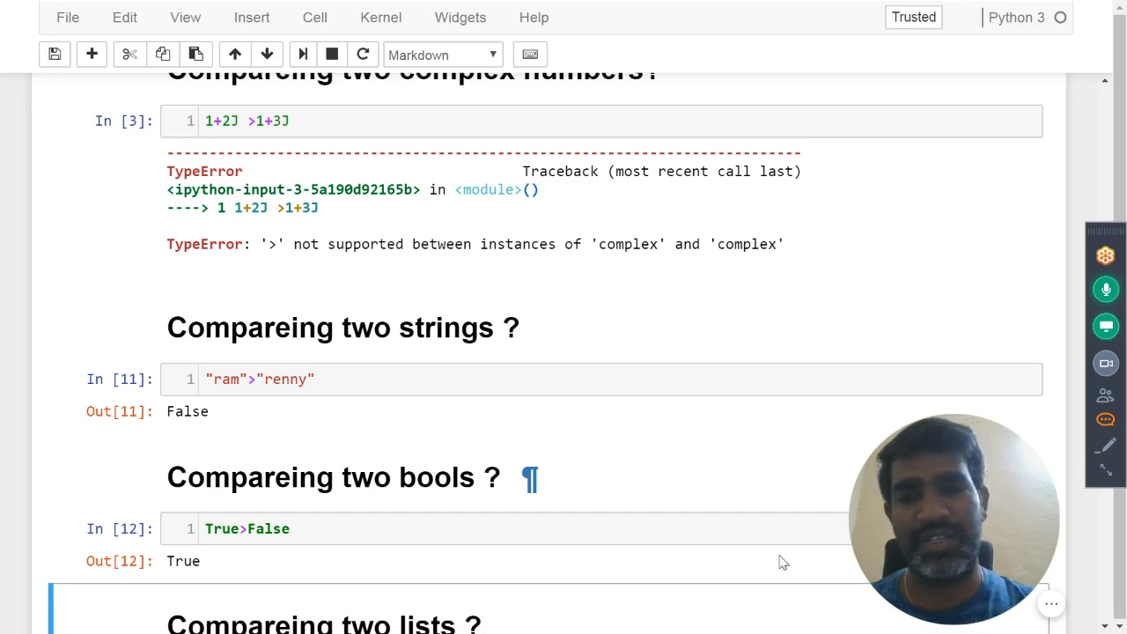
{"action": "scroll", "scroll_direction": "down", "scroll_amount": 3}
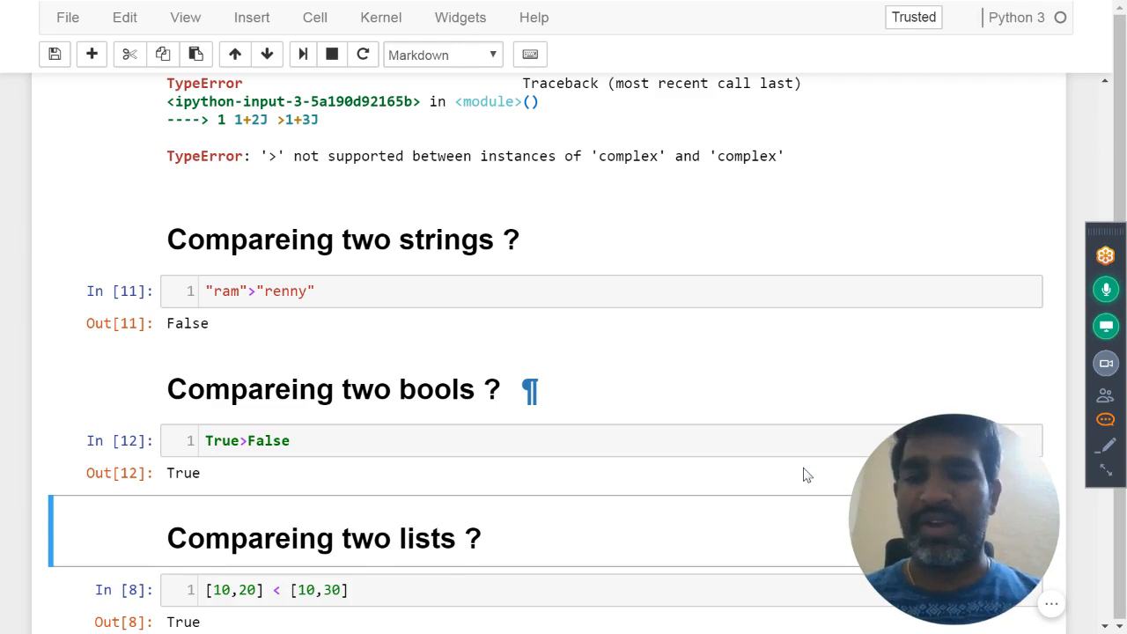
Step: Change the second list to [10,18] so [10,20] < [10,18] returns False
{"action": "scroll", "scroll_direction": "down", "scroll_amount": 3}
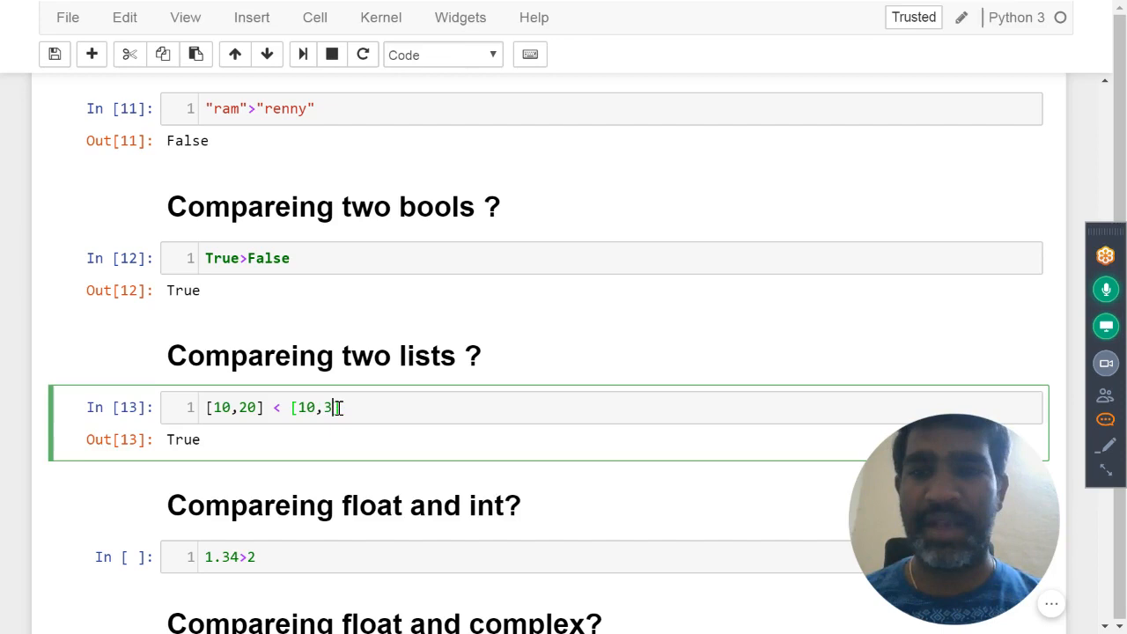
{"action": "key", "text": "Backspace"}
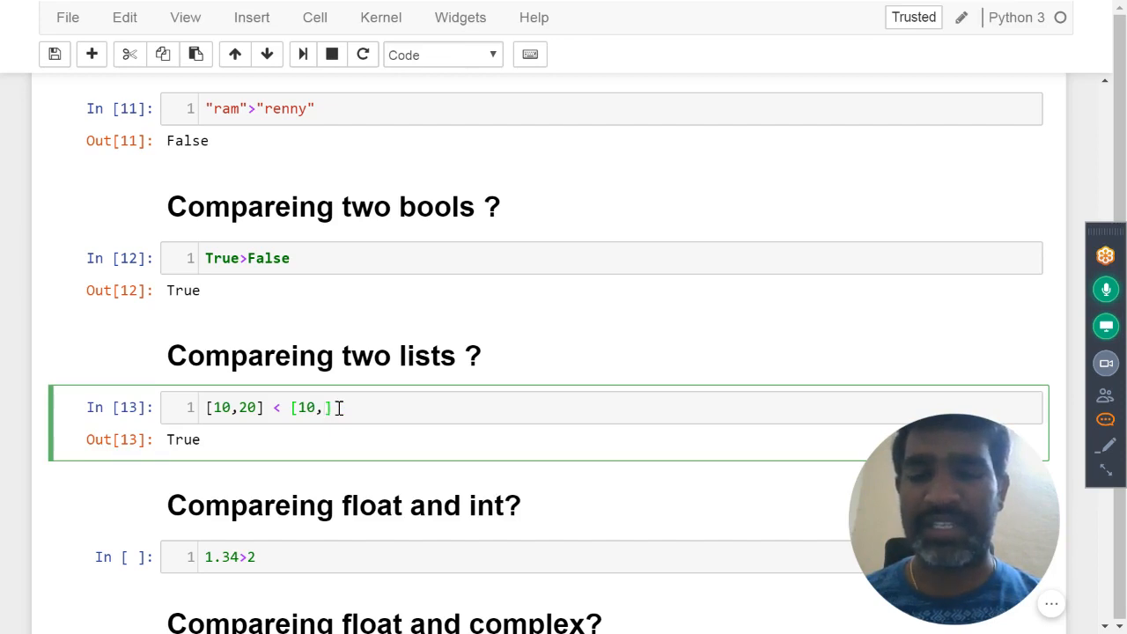
{"action": "type", "text": "18"}
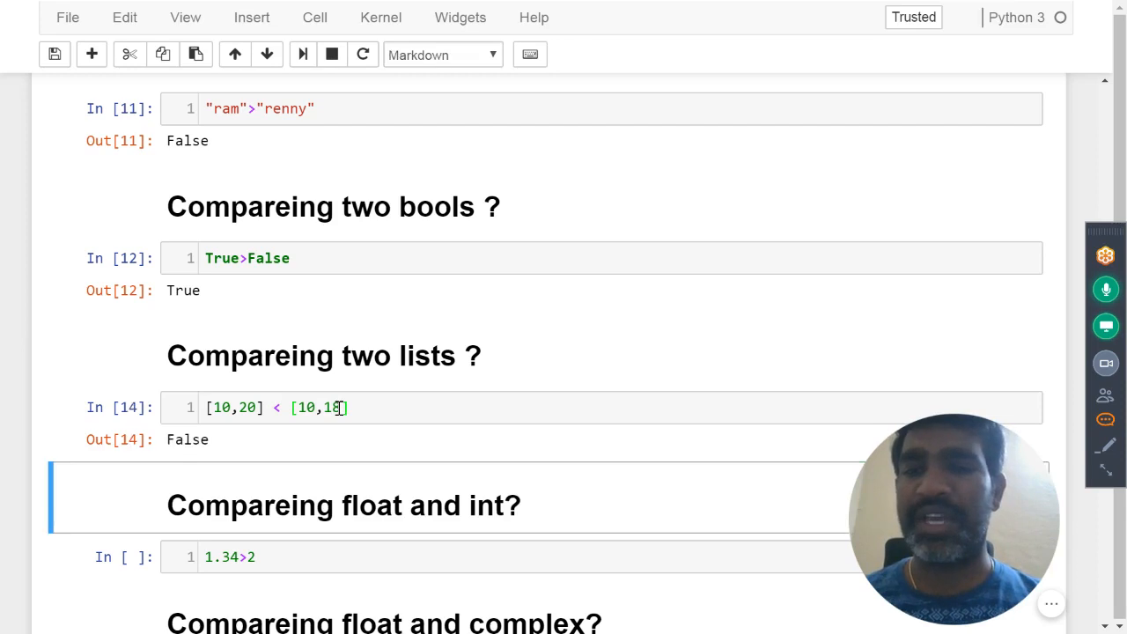
{"action": "mouse_move", "coordinate": [414, 419]}
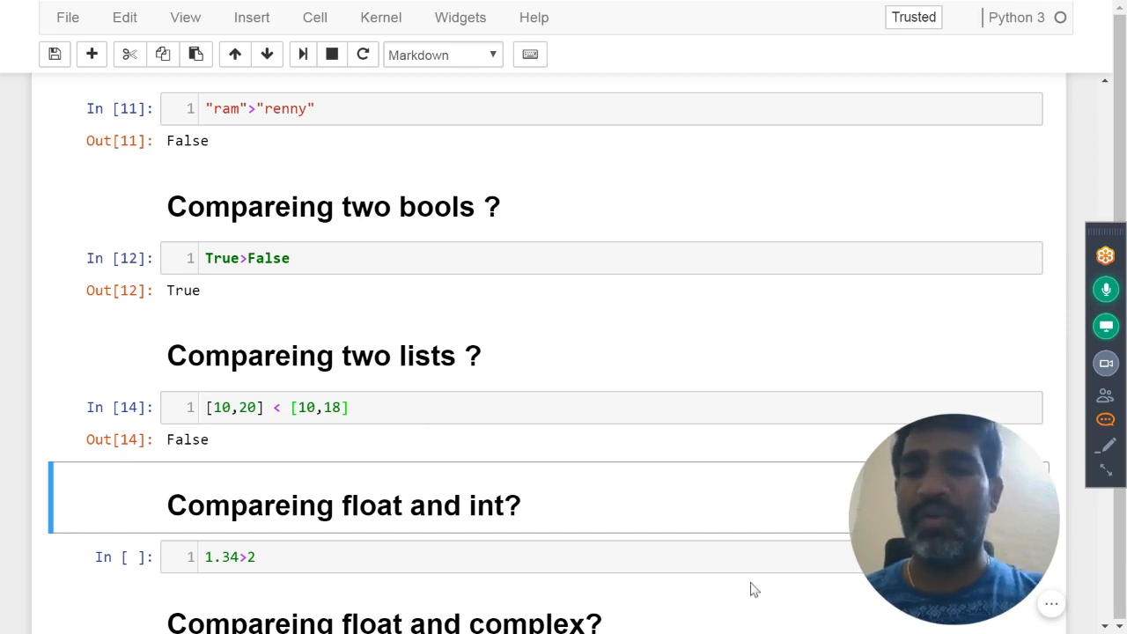
Step: Run the float comparisons 1.34>2, 1.34 vs complex, 1.34>"ram" and 1.34>True
{"action": "scroll", "scroll_direction": "down", "scroll_amount": 3}
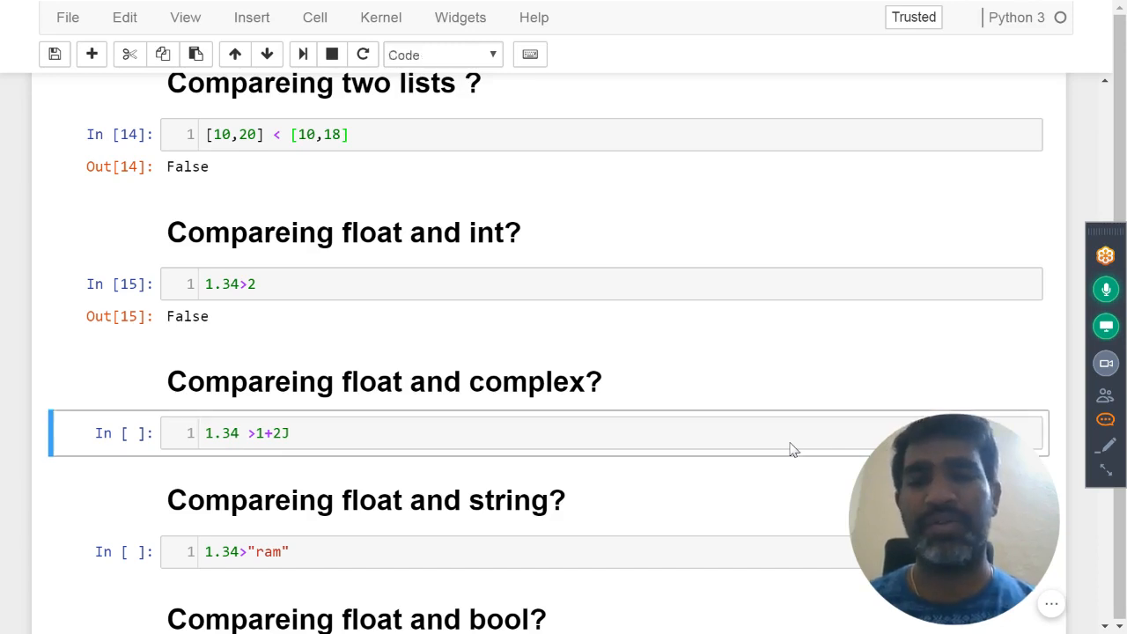
{"action": "key", "text": "shift+enter"}
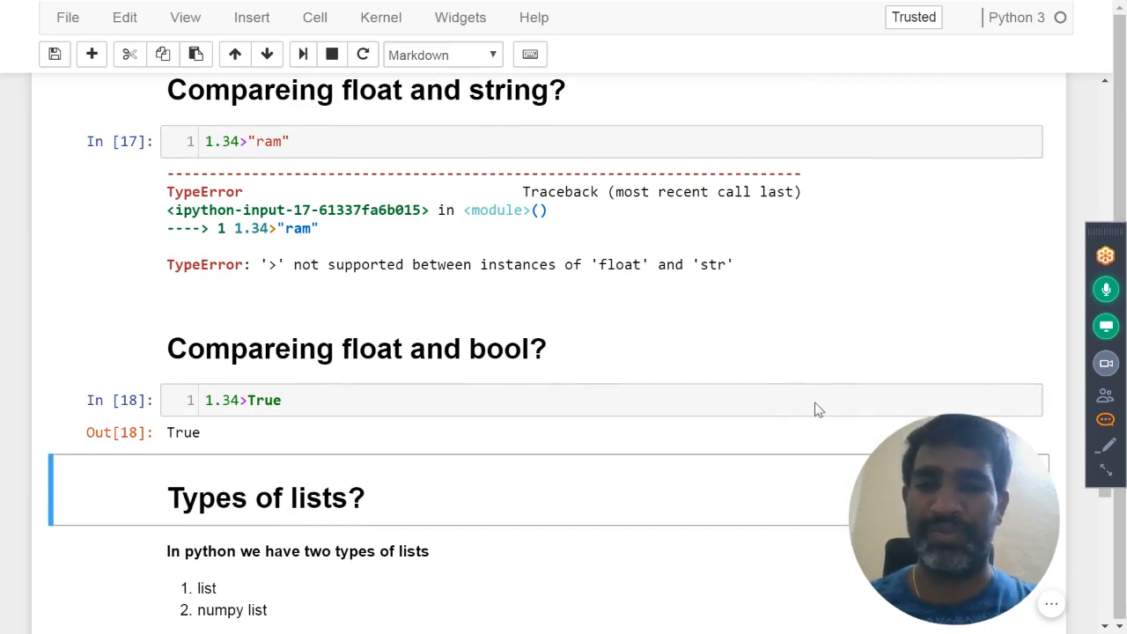
Step: Reword the note's last line from "np list" to "numpy list can comparable with int"
{"action": "scroll", "scroll_direction": "down", "scroll_amount": 3}
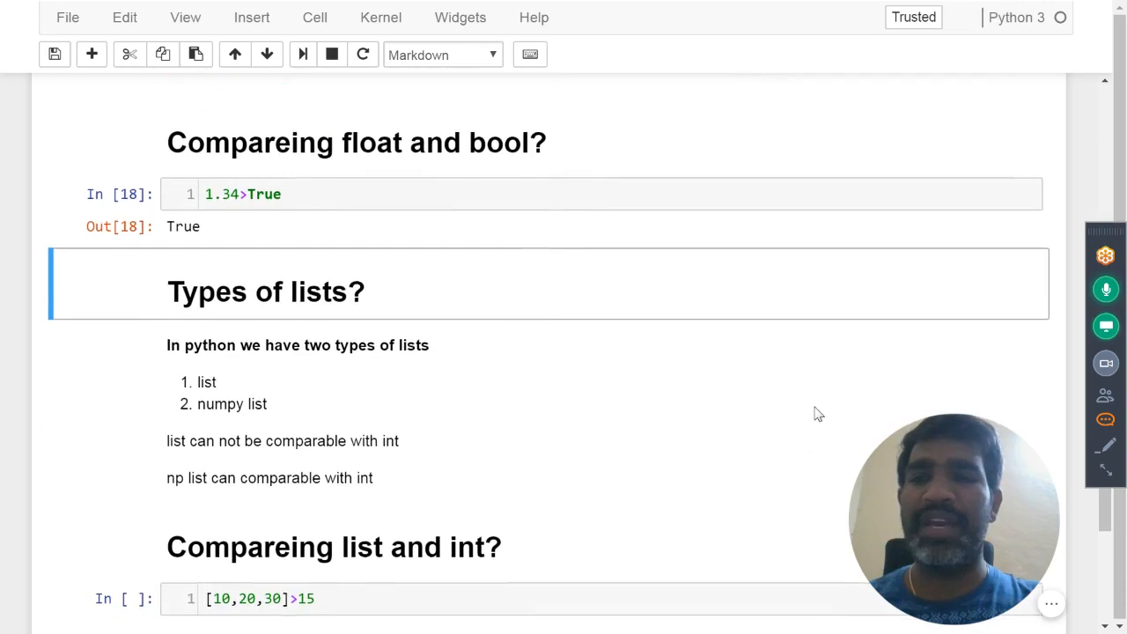
{"action": "scroll", "scroll_direction": "down", "scroll_amount": 3}
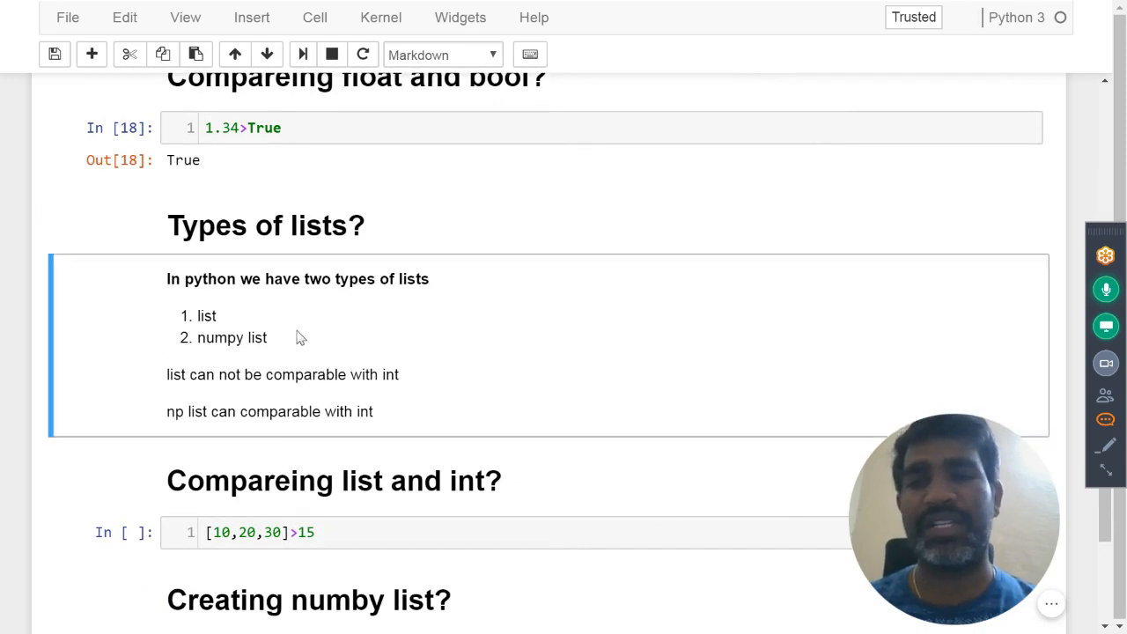
{"action": "double_click", "coordinate": [298, 343]}
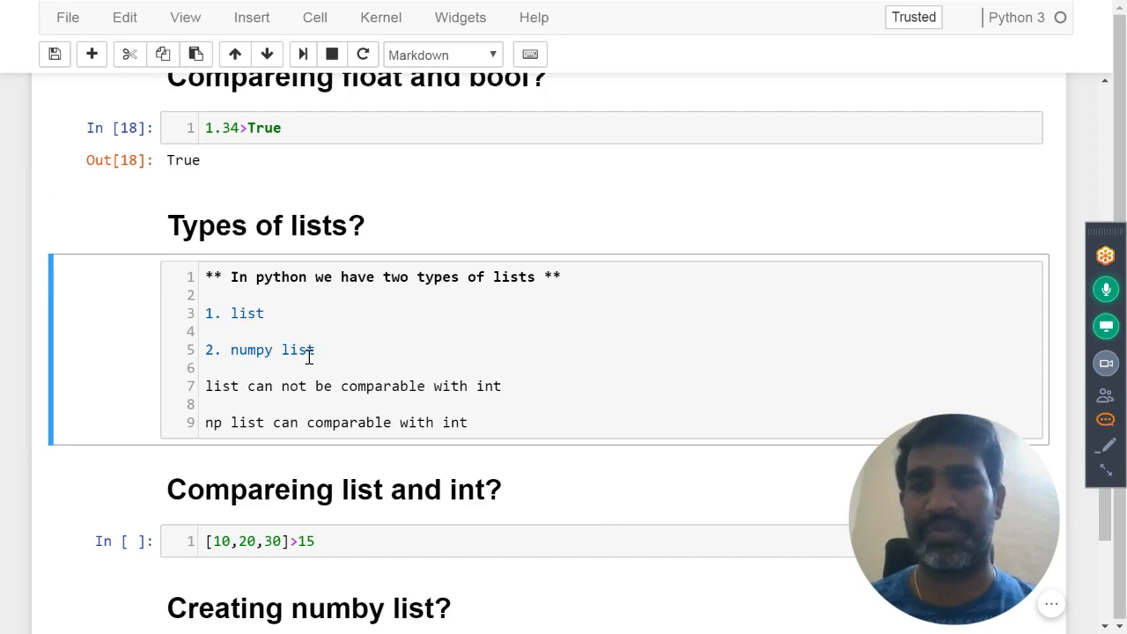
{"action": "mouse_move", "coordinate": [273, 385]}
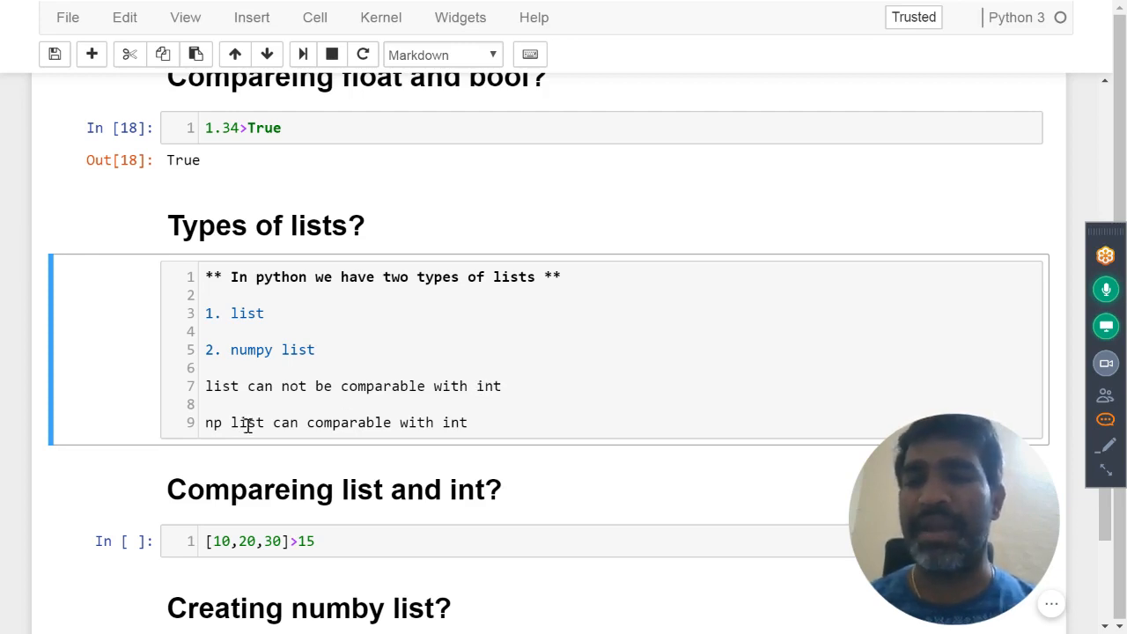
{"action": "left_click", "coordinate": [225, 423]}
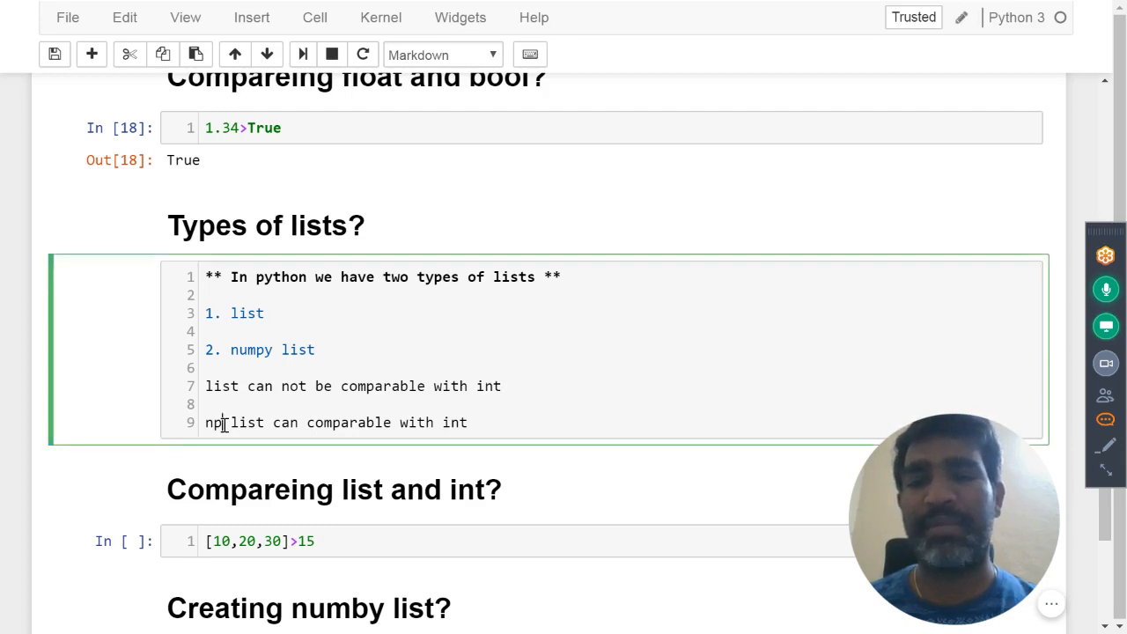
{"action": "type", "text": "um"}
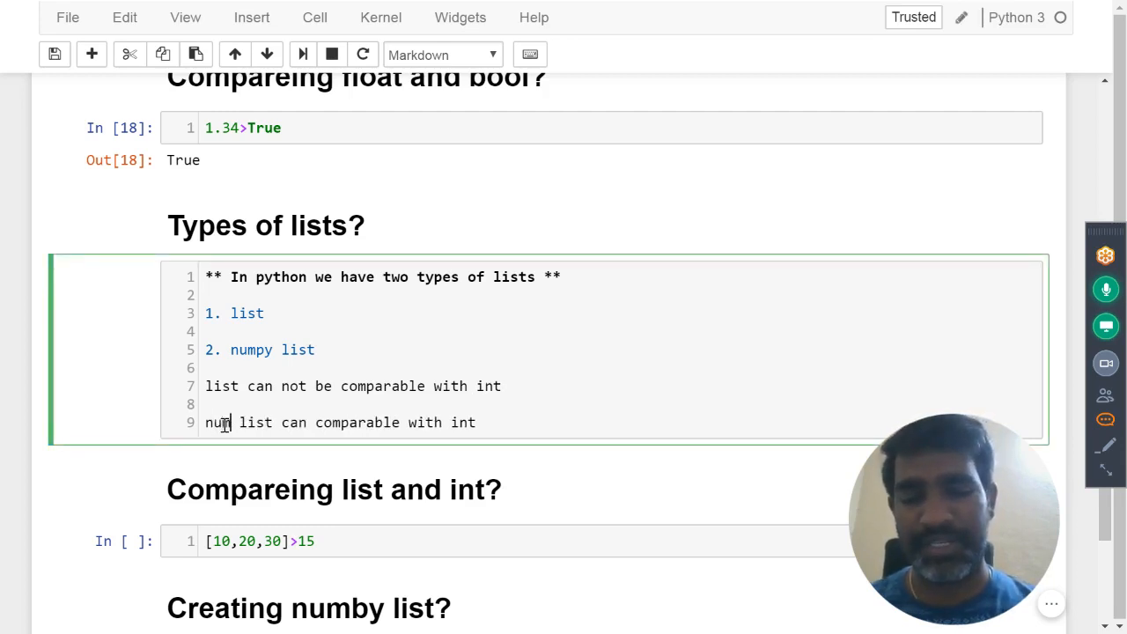
{"action": "type", "text": "py"}
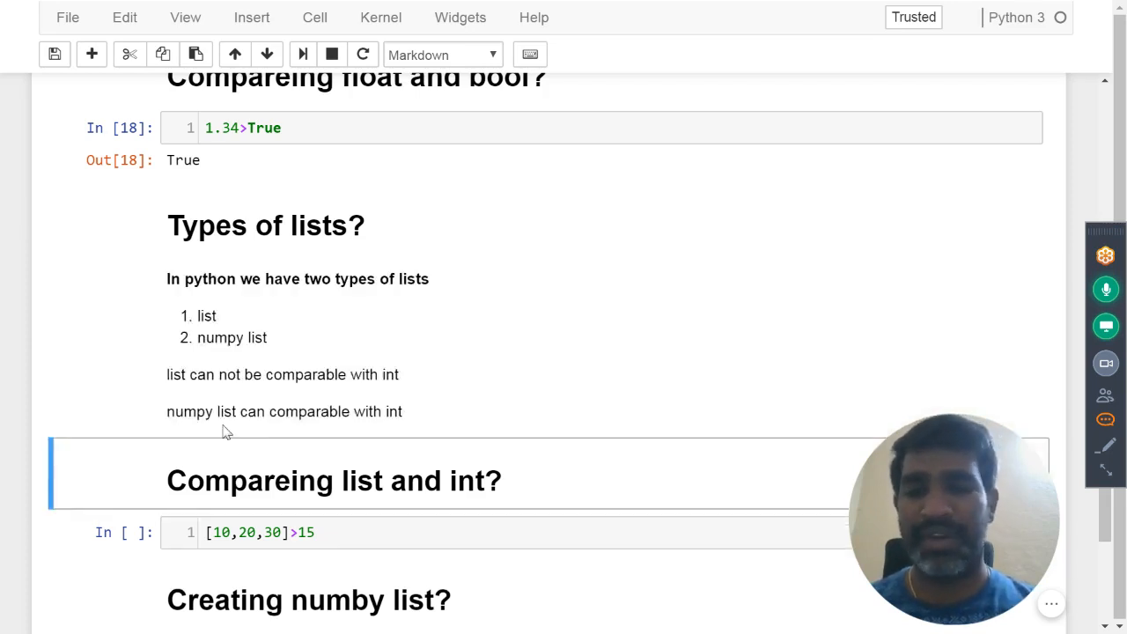
Step: Run [10,20,30]>15 raising a TypeError between 'list' and 'int'
{"action": "scroll", "scroll_direction": "down", "scroll_amount": 3}
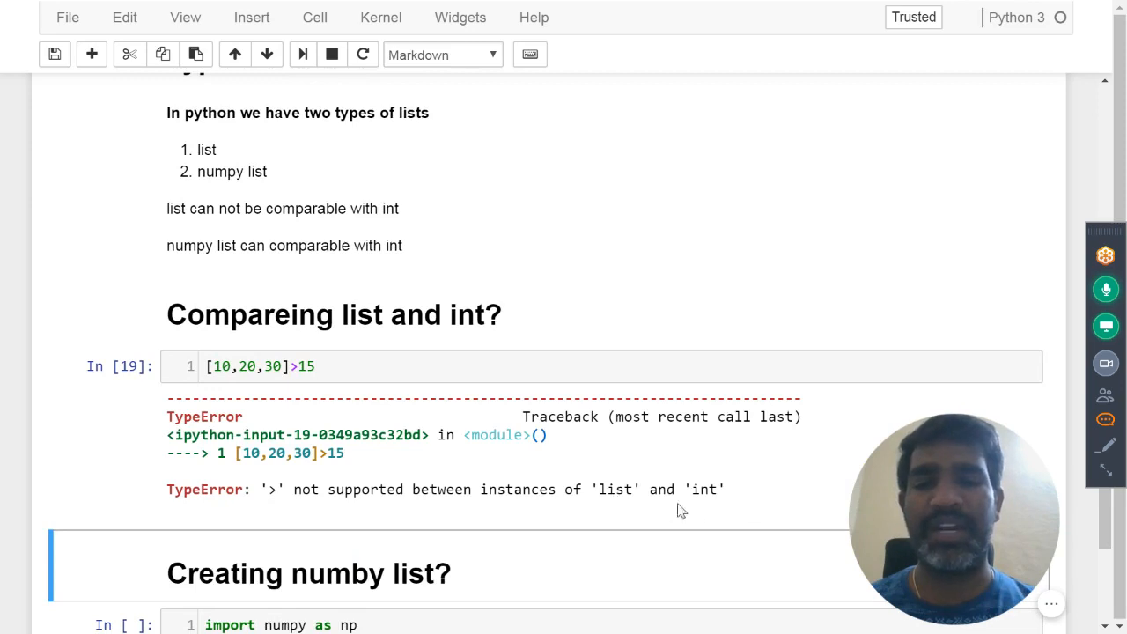
{"action": "mouse_move", "coordinate": [724, 509]}
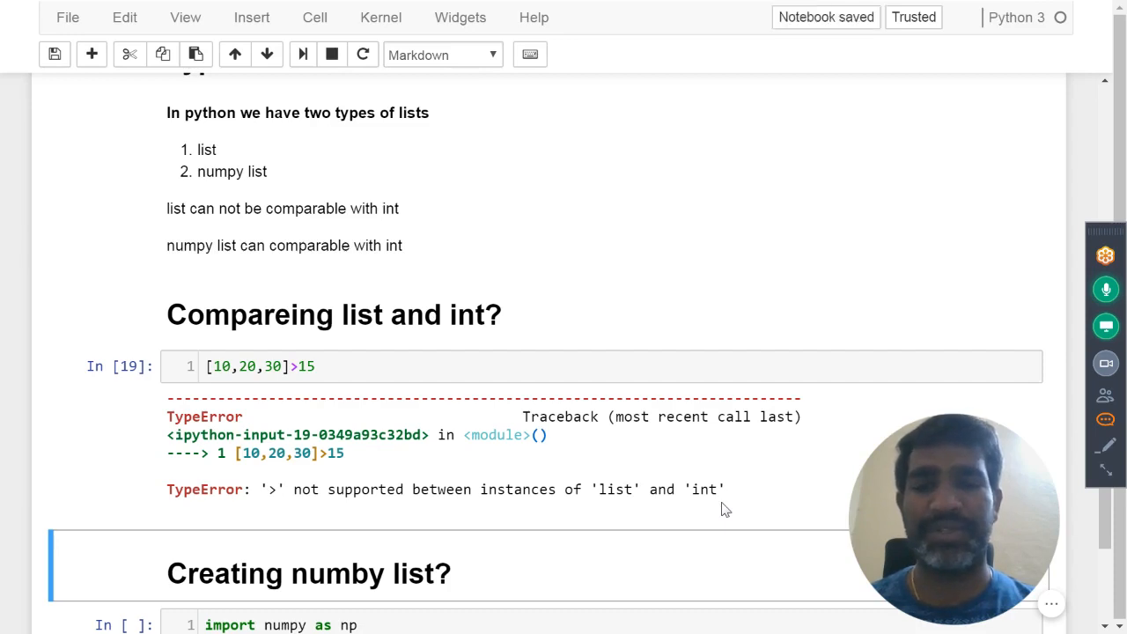
{"action": "scroll", "scroll_direction": "down", "scroll_amount": 3}
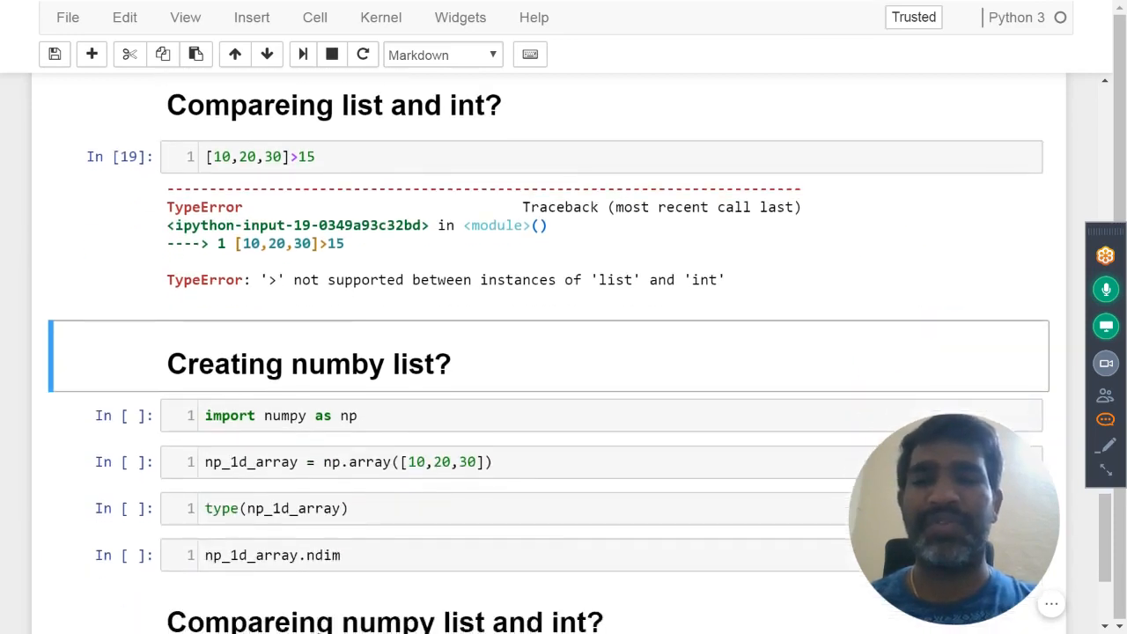
{"action": "scroll", "scroll_direction": "down", "scroll_amount": 3}
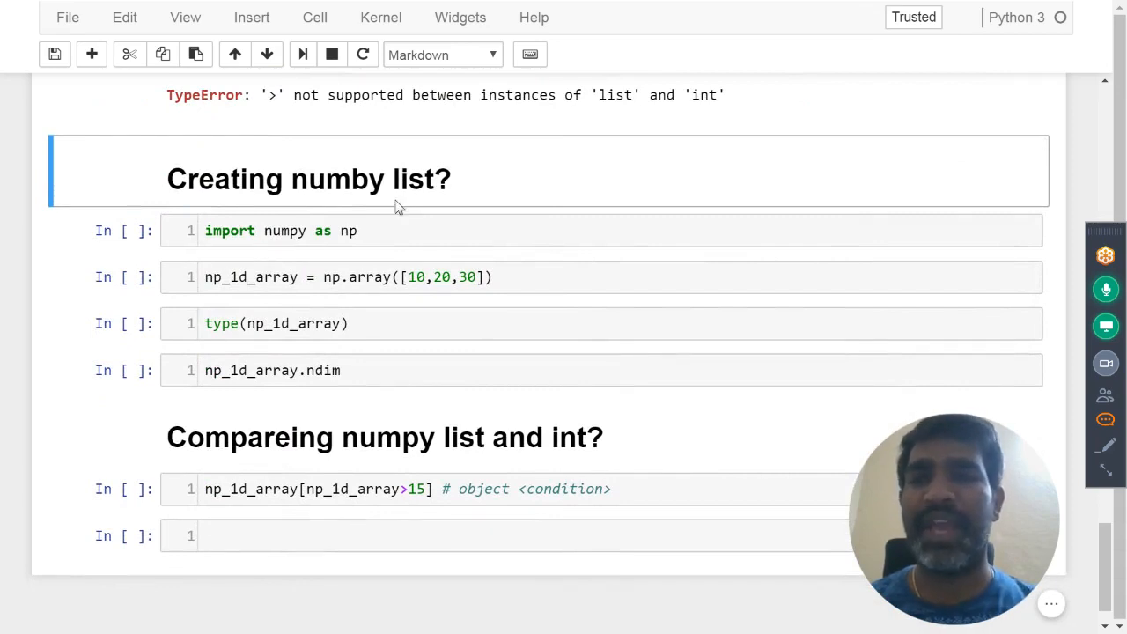
{"action": "mouse_move", "coordinate": [394, 218]}
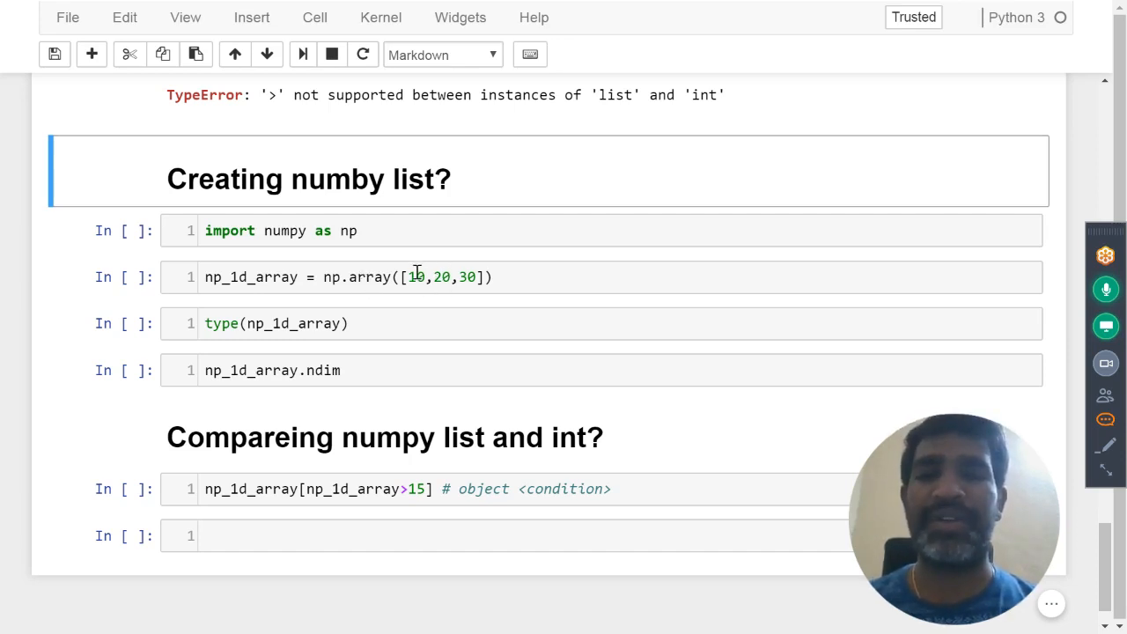
Step: Import numpy, build np_1d_array from [10,20,30] and show type numpy.ndarray and ndim 1
{"action": "left_click", "coordinate": [414, 277]}
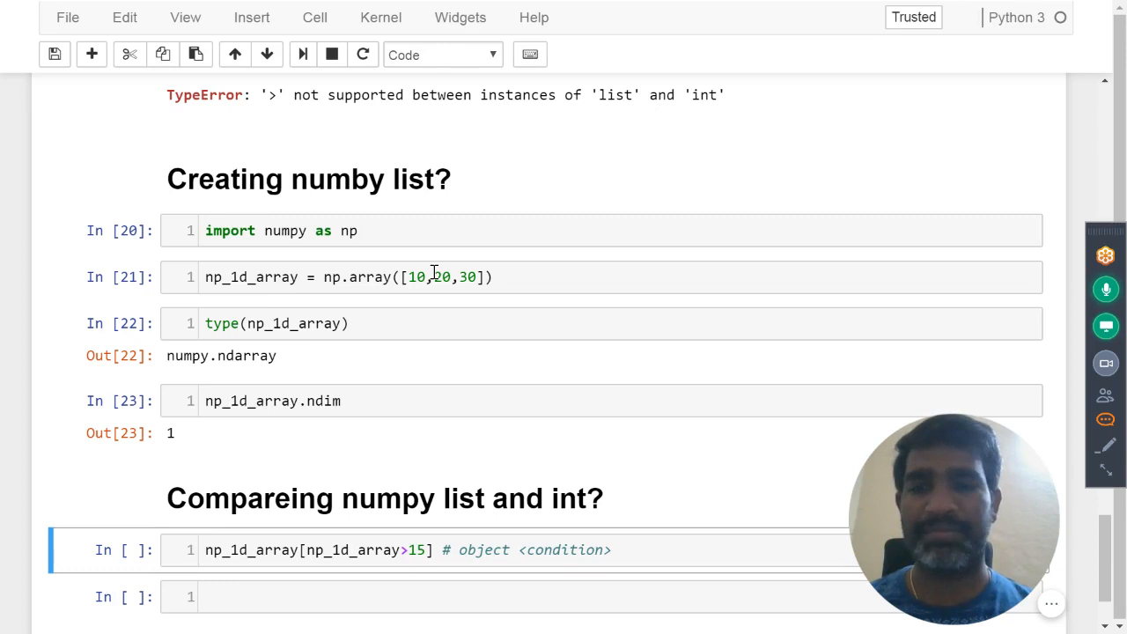
Step: Run np_1d_array[np_1d_array>15] to get array([20, 30])
{"action": "key", "text": "shift+enter"}
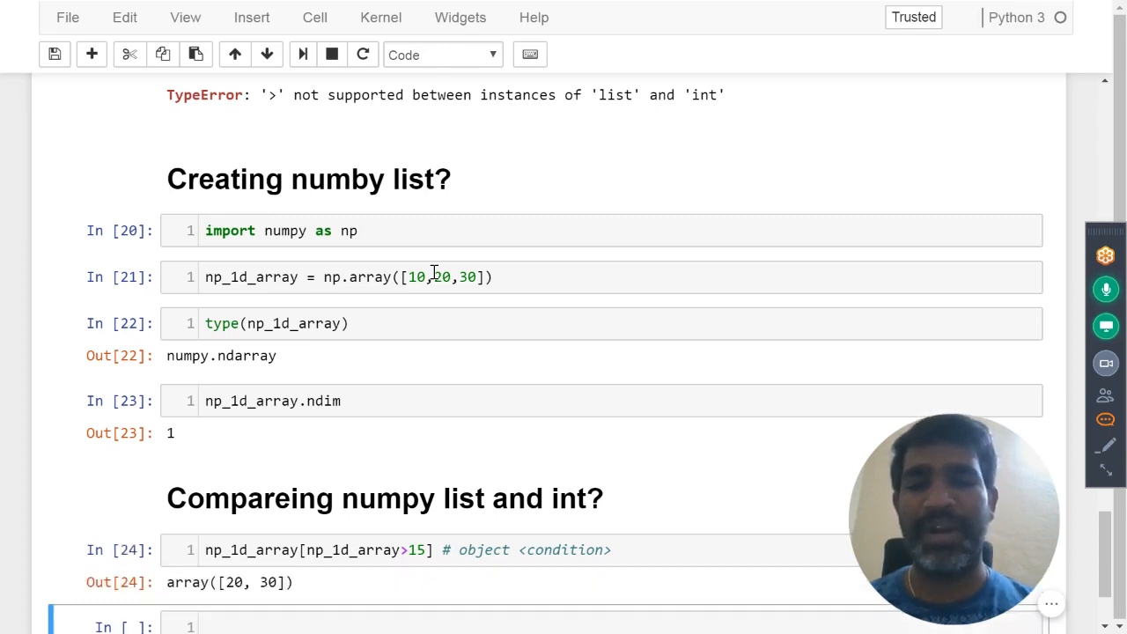
{"action": "scroll", "scroll_direction": "down", "scroll_amount": 3}
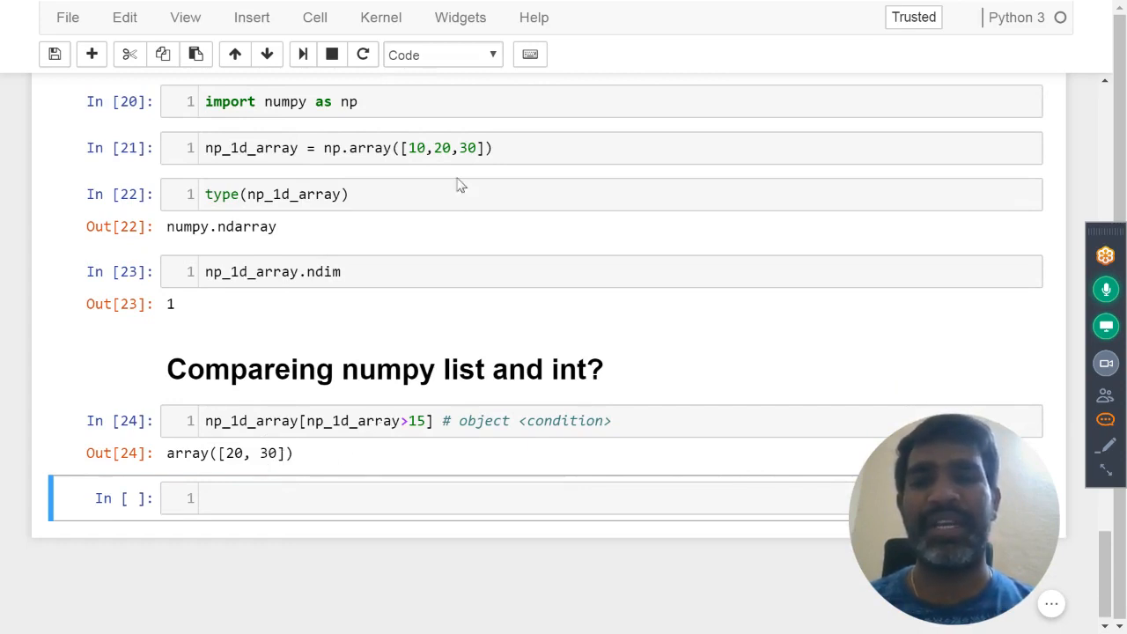
{"action": "mouse_move", "coordinate": [420, 455]}
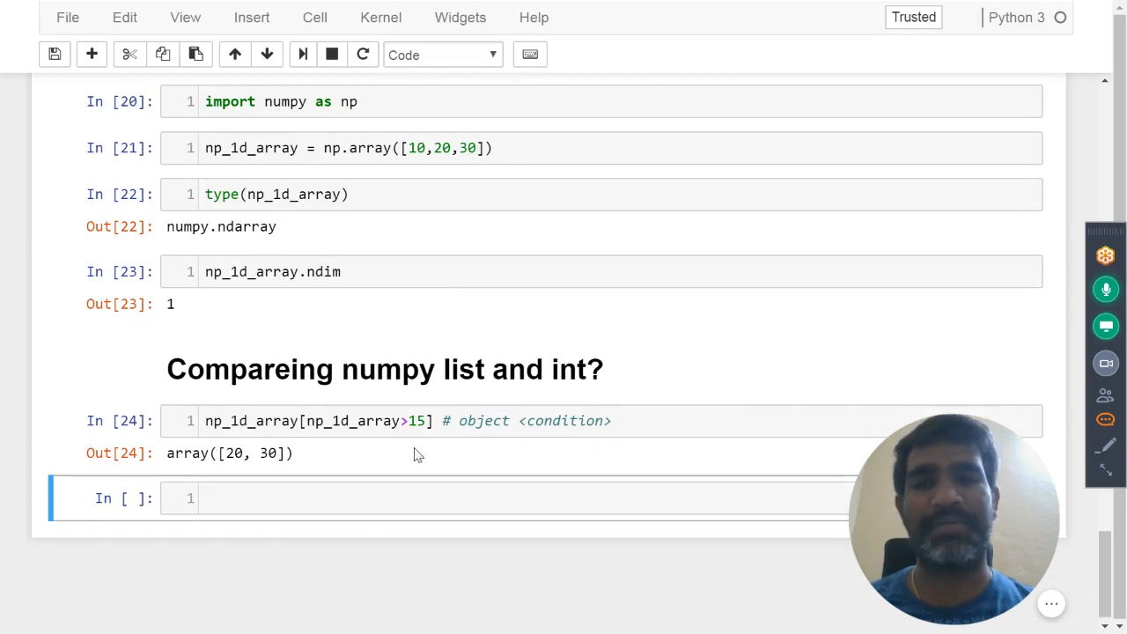
{"action": "mouse_move", "coordinate": [451, 159]}
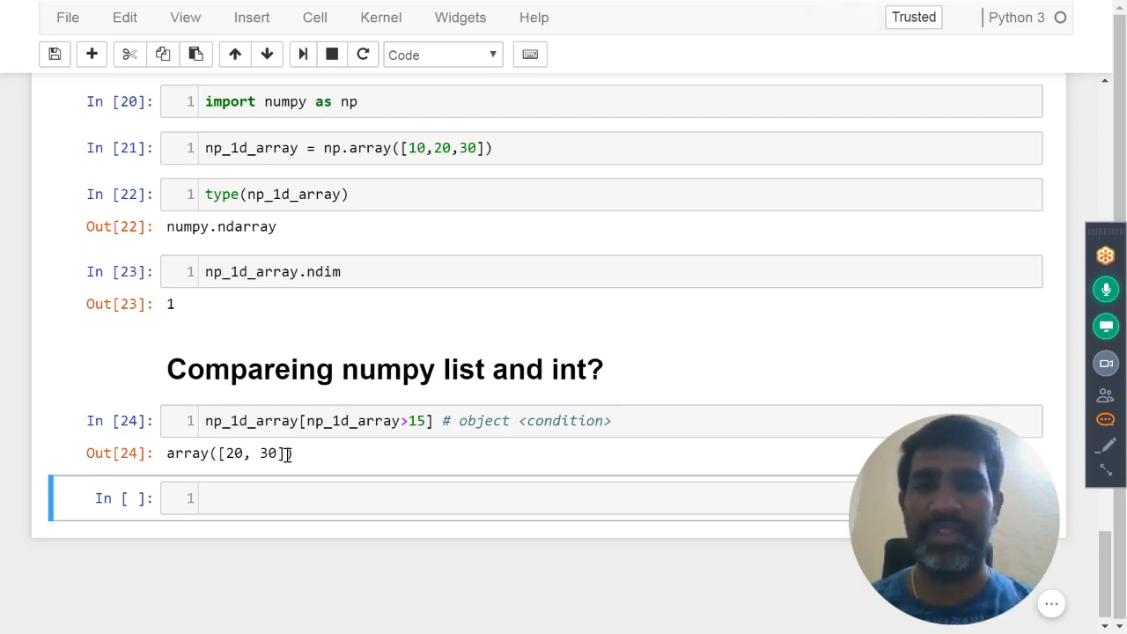
Step: Save the notebook and record a checkpoint
{"action": "scroll", "scroll_direction": "up", "scroll_amount": 3}
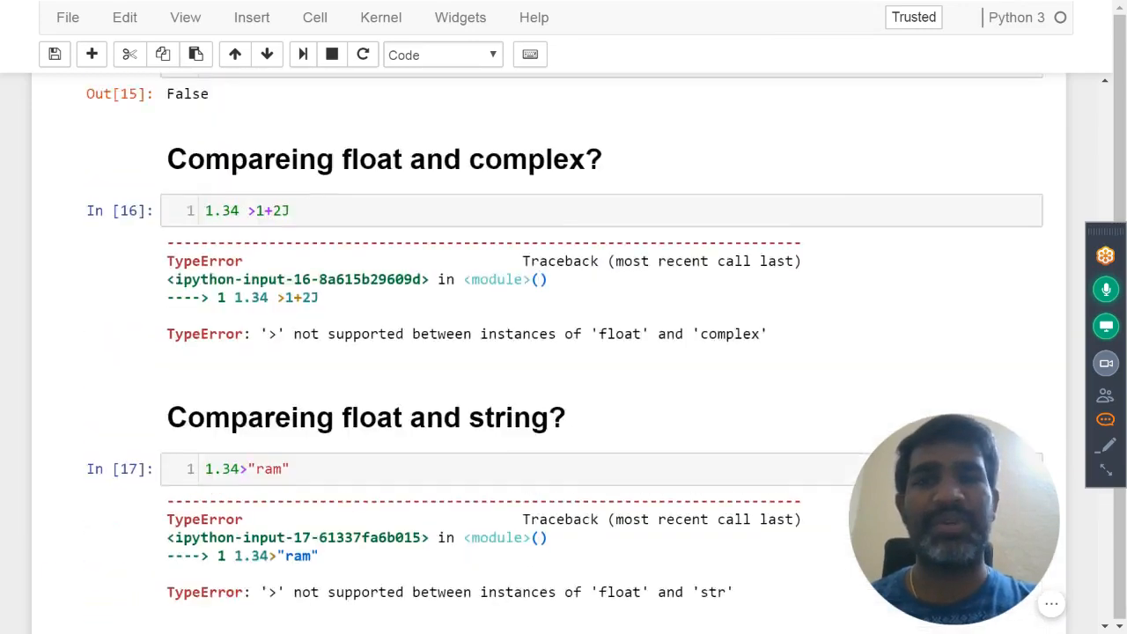
{"action": "scroll", "scroll_direction": "up", "scroll_amount": 3}
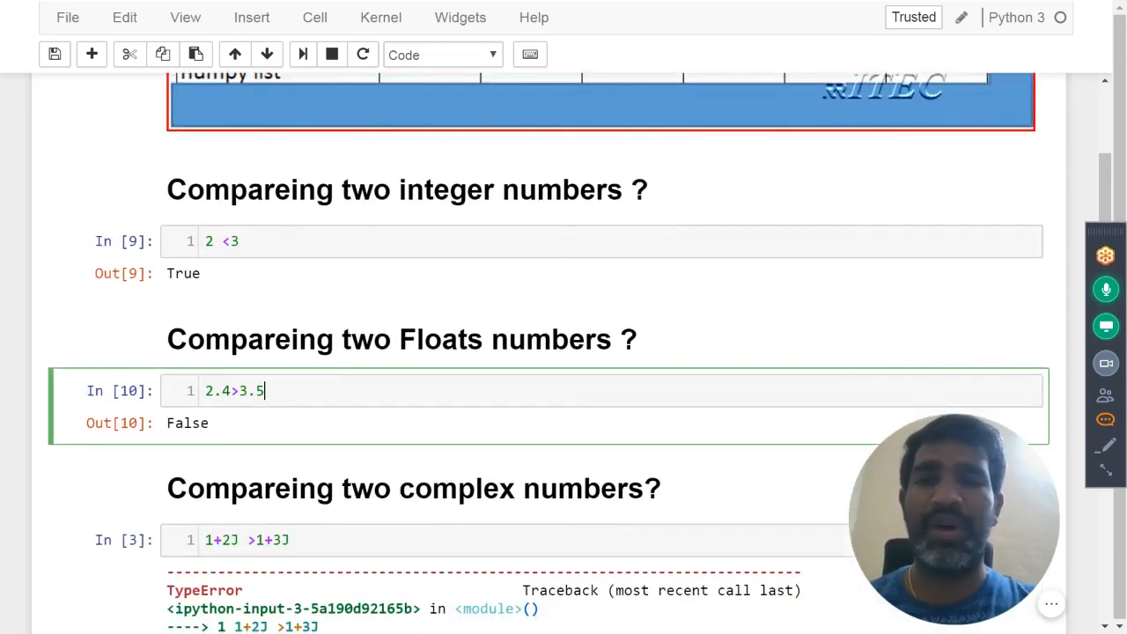
{"action": "scroll", "scroll_direction": "down", "scroll_amount": 3}
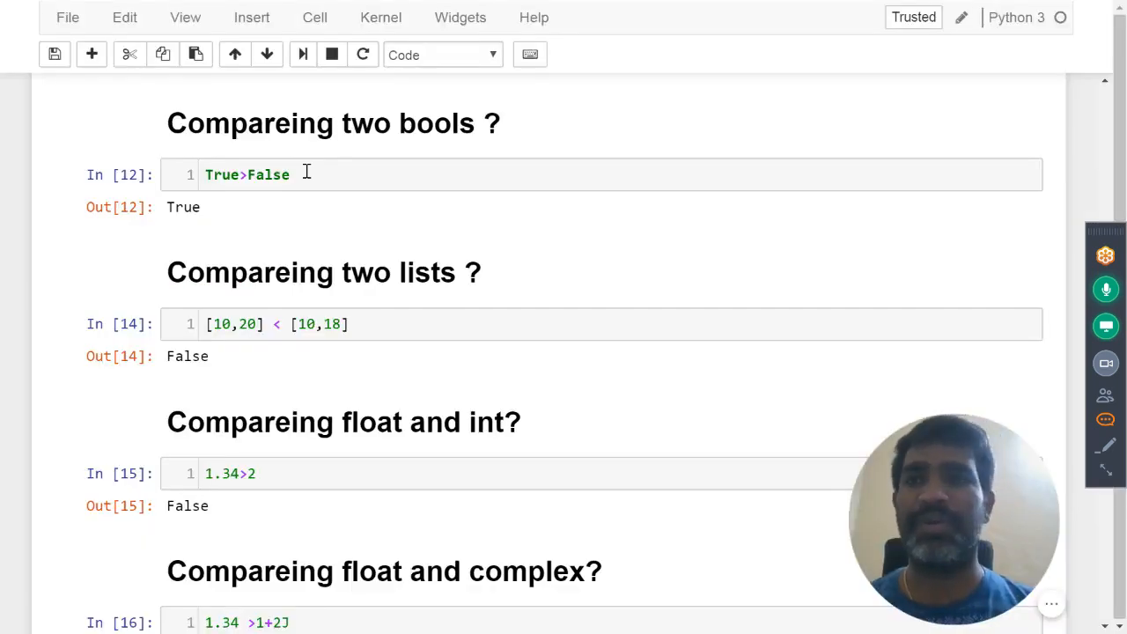
{"action": "left_click", "coordinate": [54, 54]}
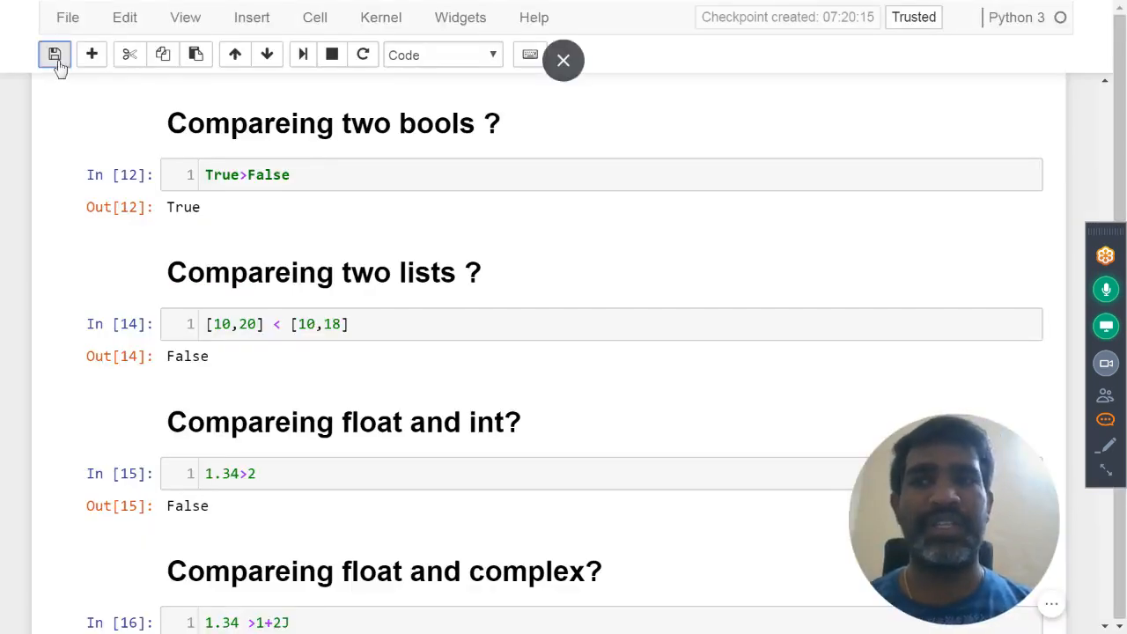